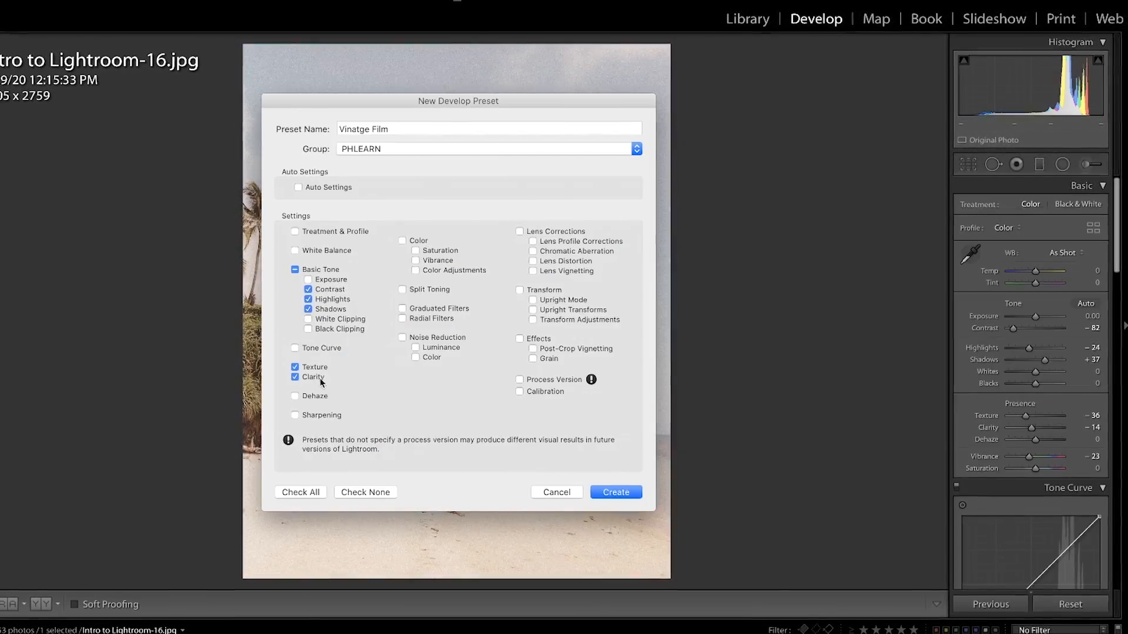
Step: Apply the Vinatge Film preset from the PHLEARN group to the infinity-pool photo in Develop
left_click(614, 492)
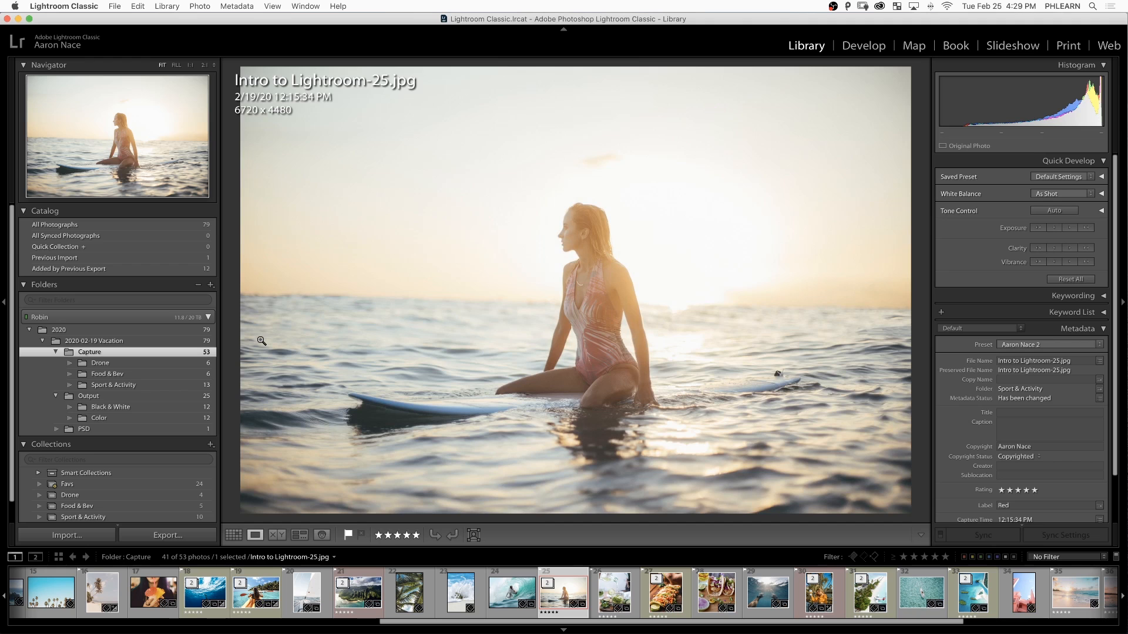
left_click(864, 45)
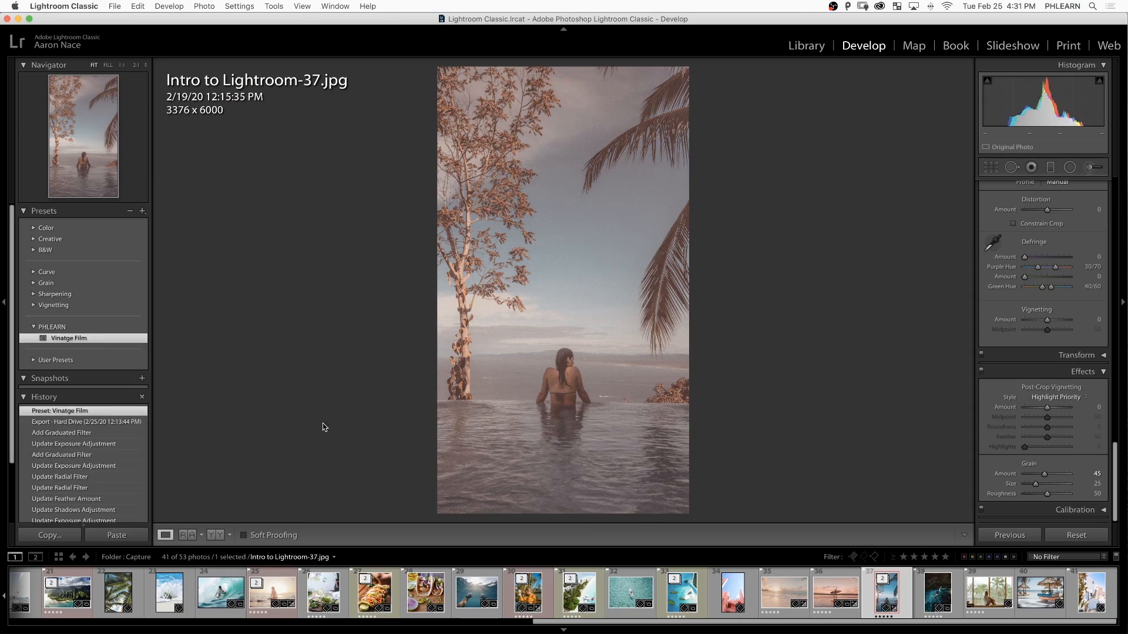
left_click(836, 592)
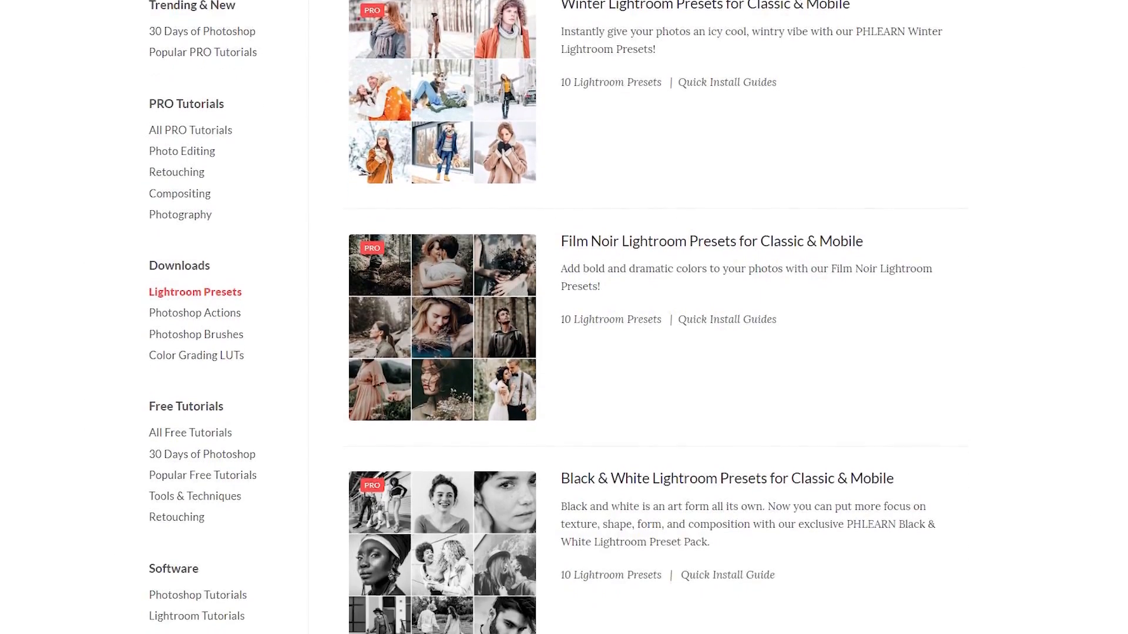
scroll("down", 3)
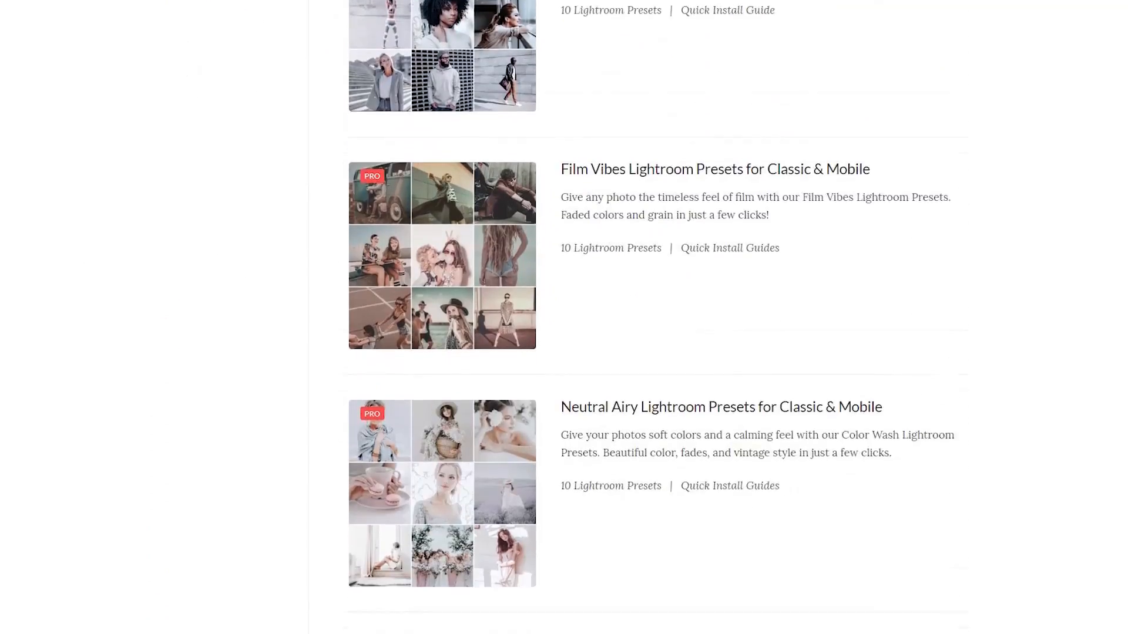
scroll("down", 3)
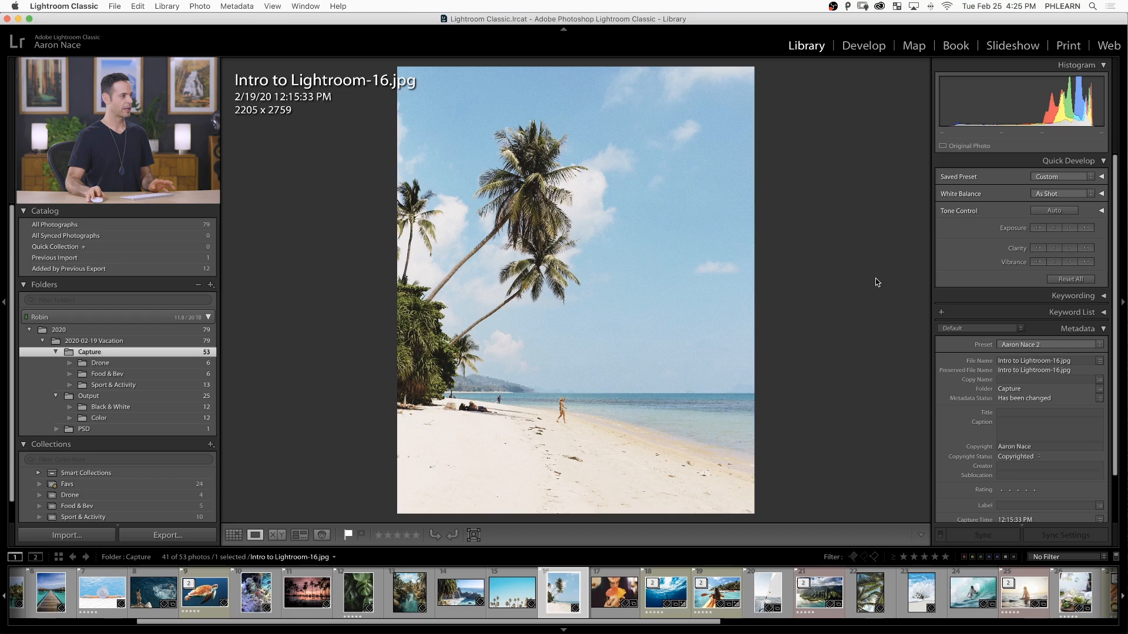
mouse_move(863, 46)
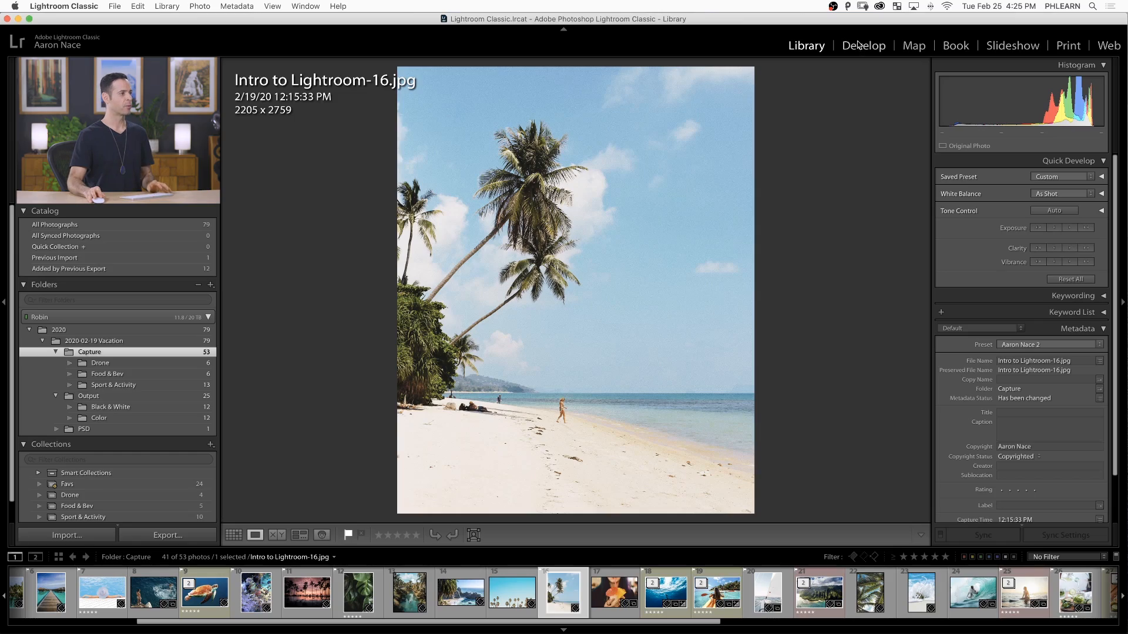
Step: Bring the beach photo into the Develop module for tone editing
left_click(864, 46)
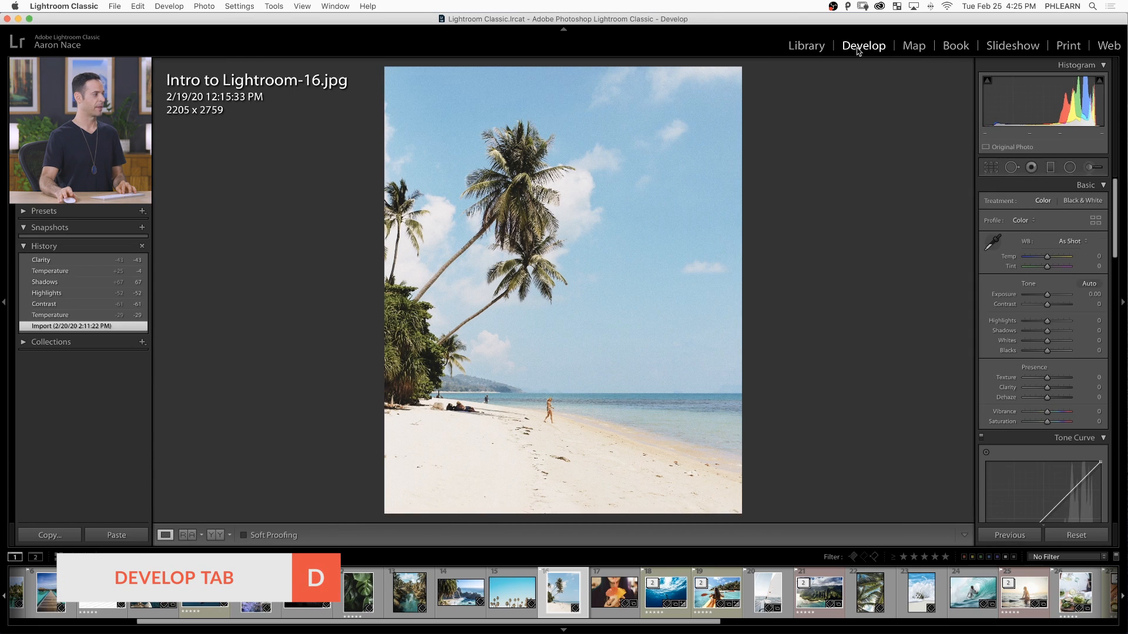
mouse_move(1001, 293)
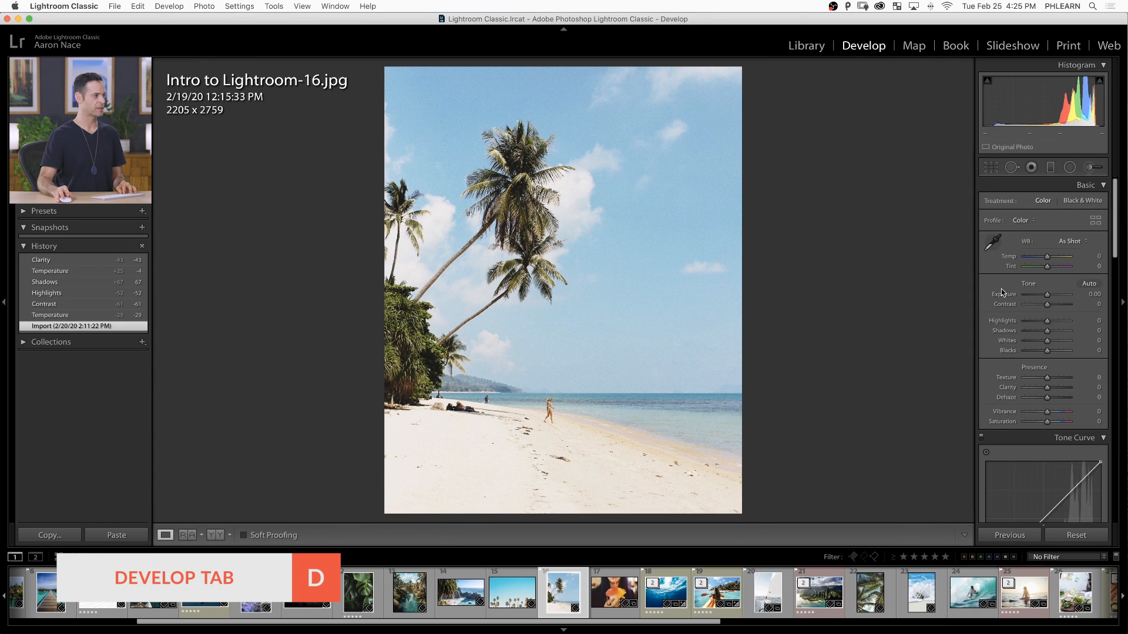
mouse_move(538, 255)
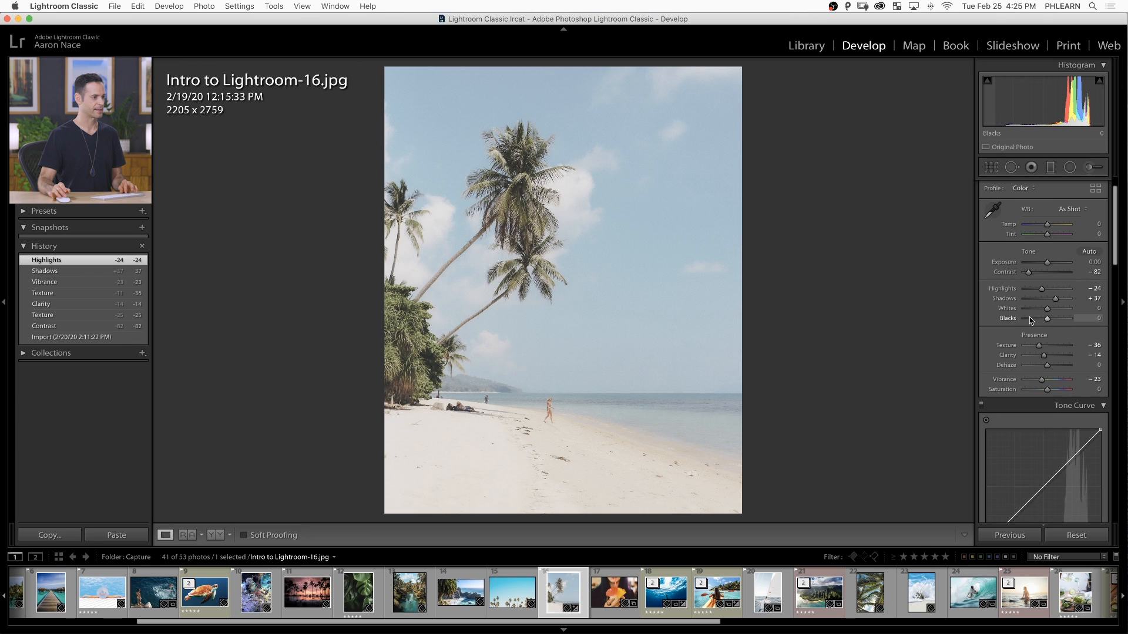
Step: Scroll the right panels down to Split Toning and then Effects for the warm toning and grain 45
scroll("down", 3)
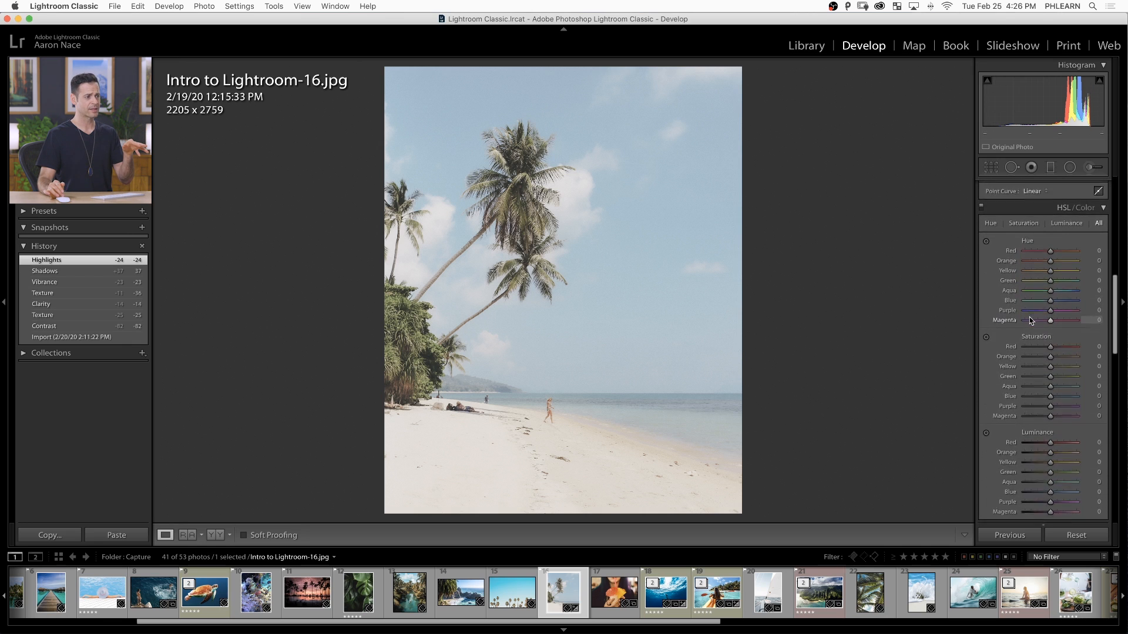
scroll("down", 3)
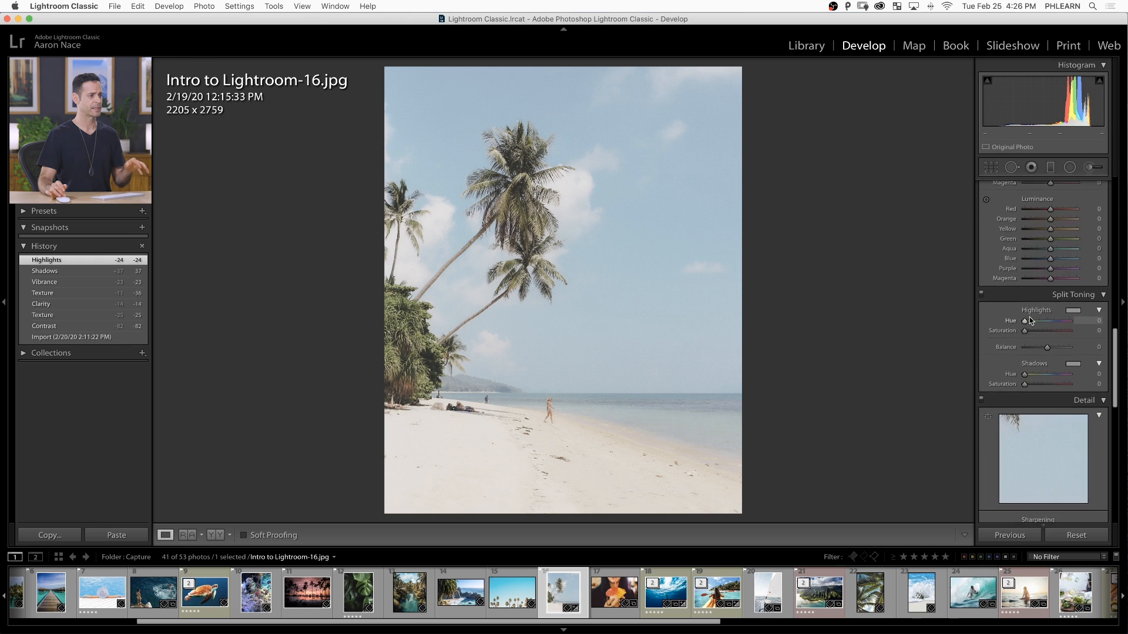
scroll("down", 3)
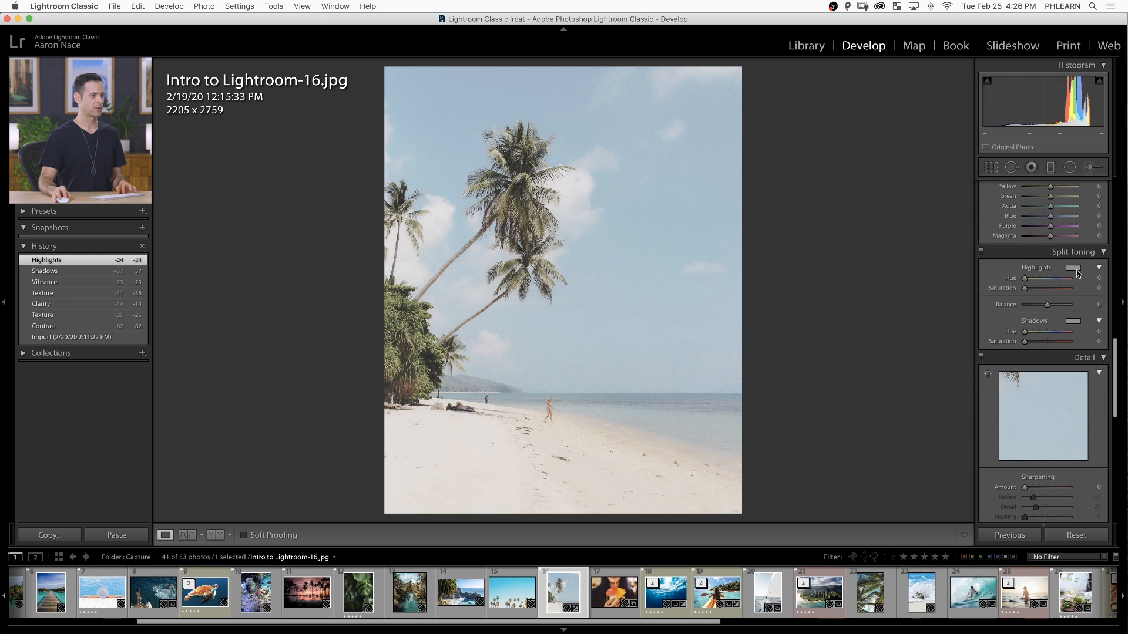
mouse_move(1034, 293)
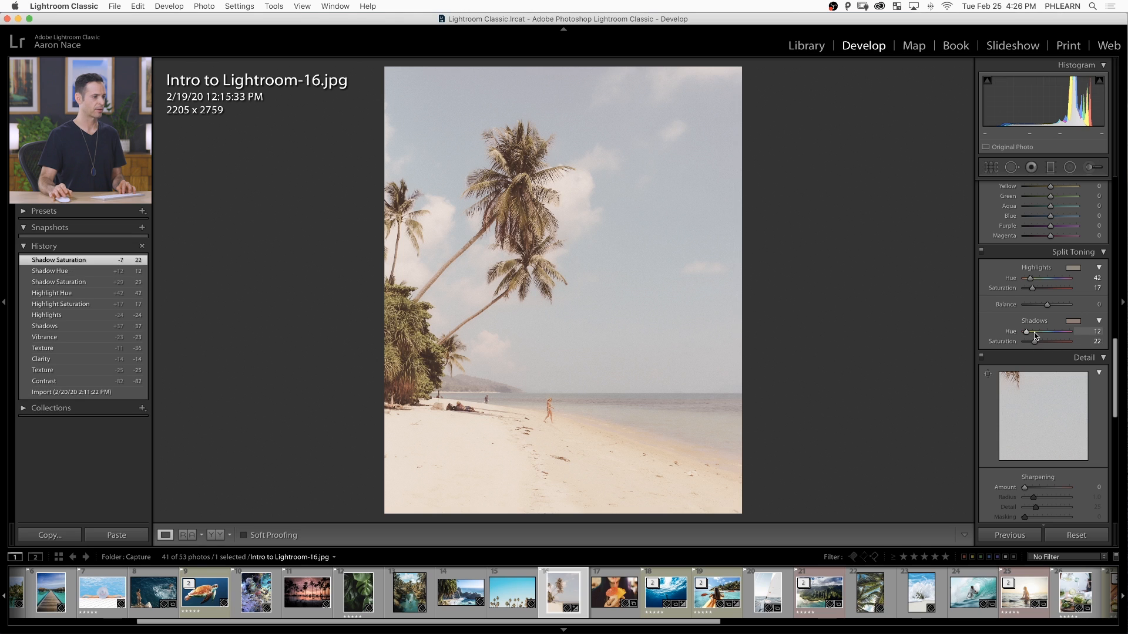
scroll("down", 3)
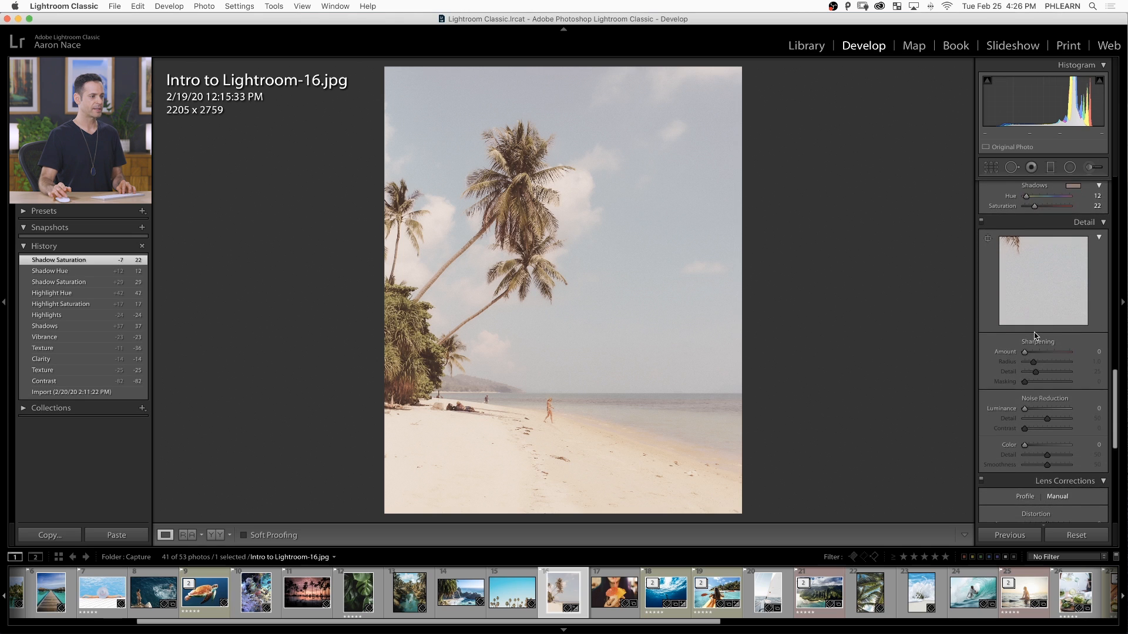
scroll("down", 3)
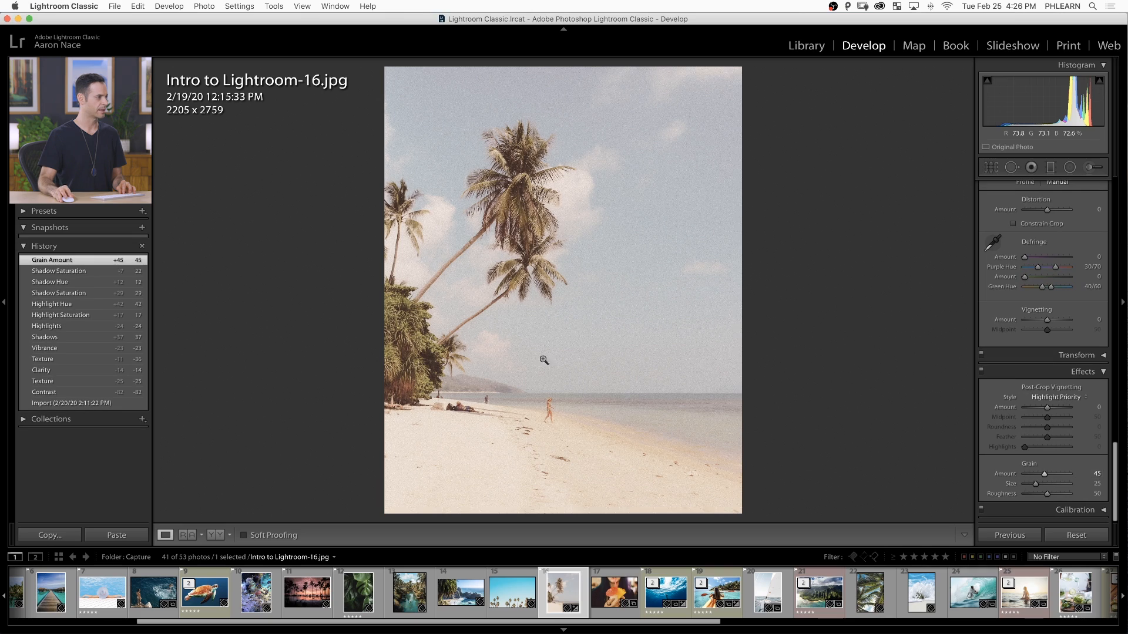
left_click(542, 359)
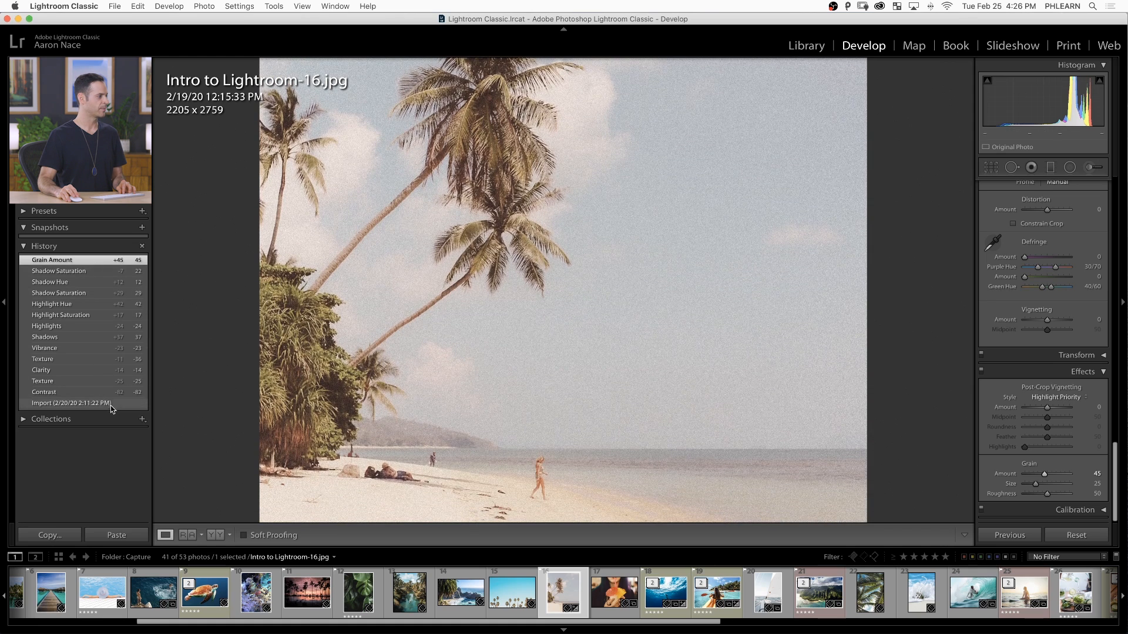
left_click(72, 403)
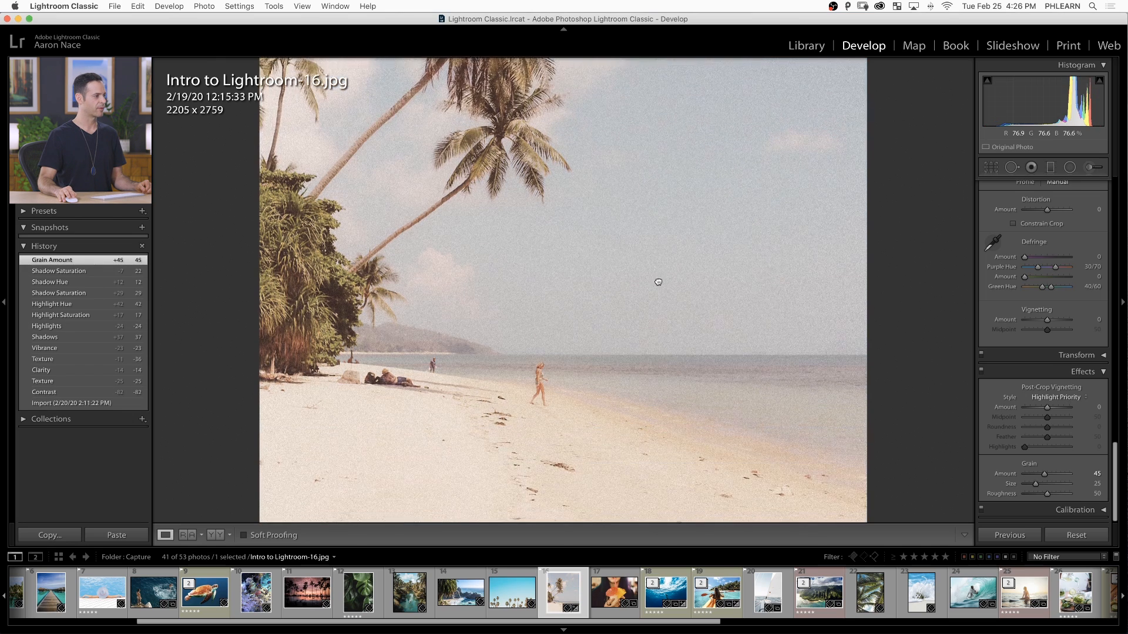
left_click(658, 281)
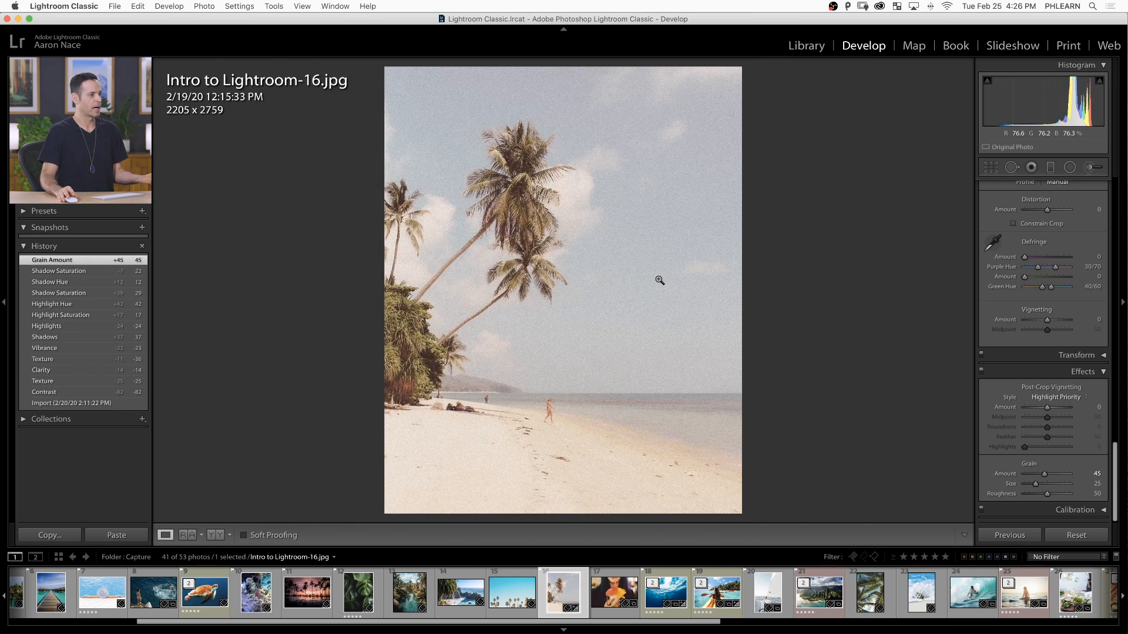
scroll("up", 3)
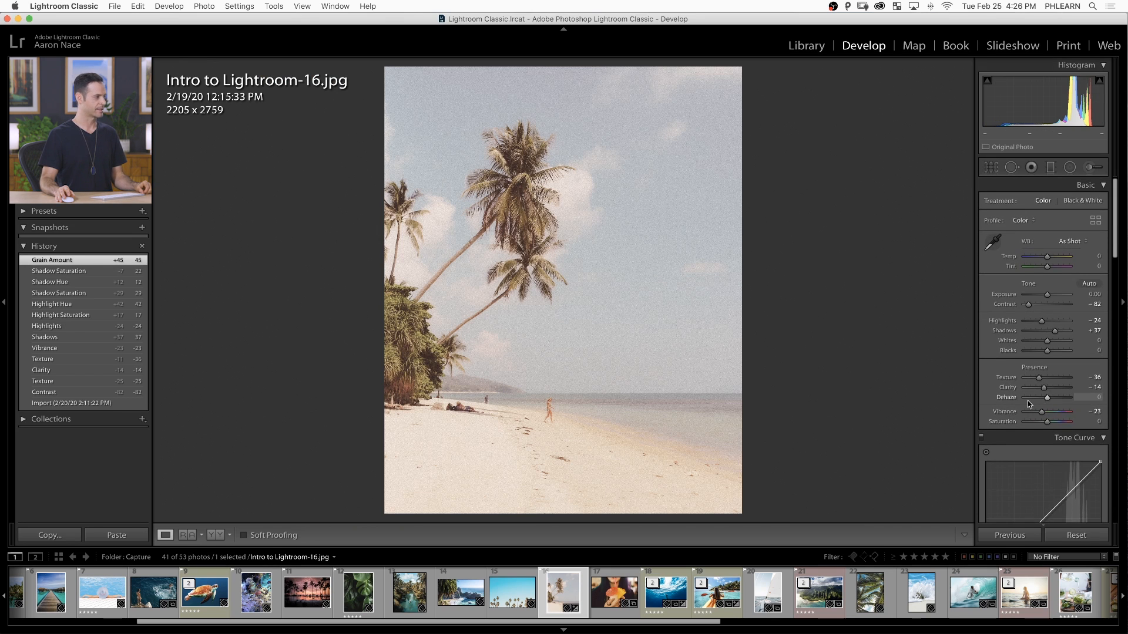
mouse_move(835, 98)
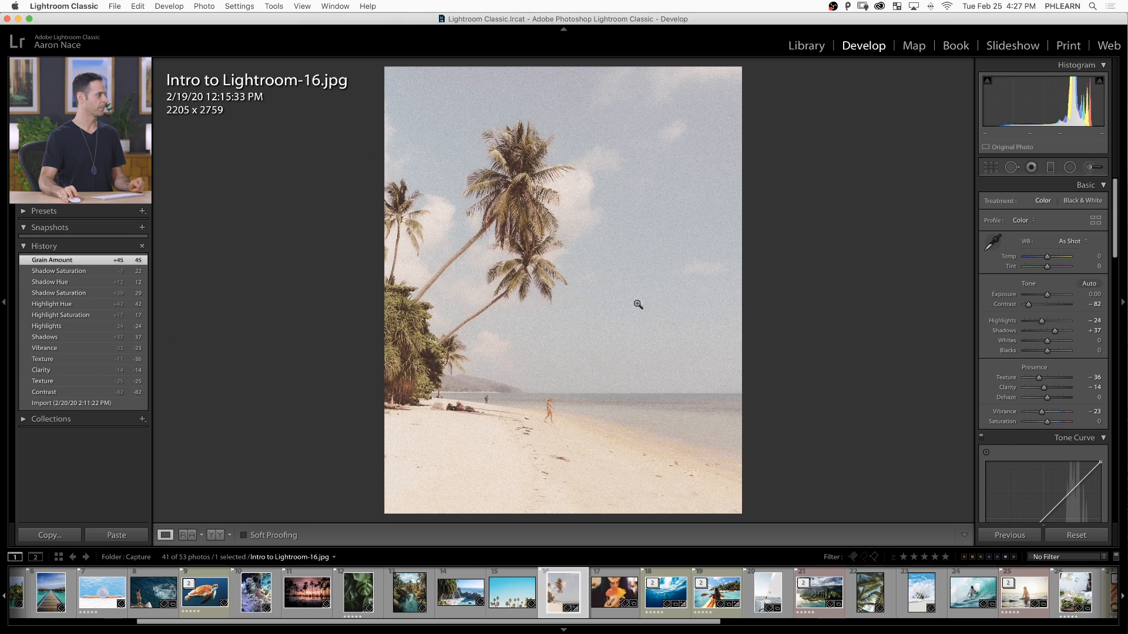
Step: Start a new preset named Vinatge Film and create the PHLEARN group for it
left_click(44, 211)
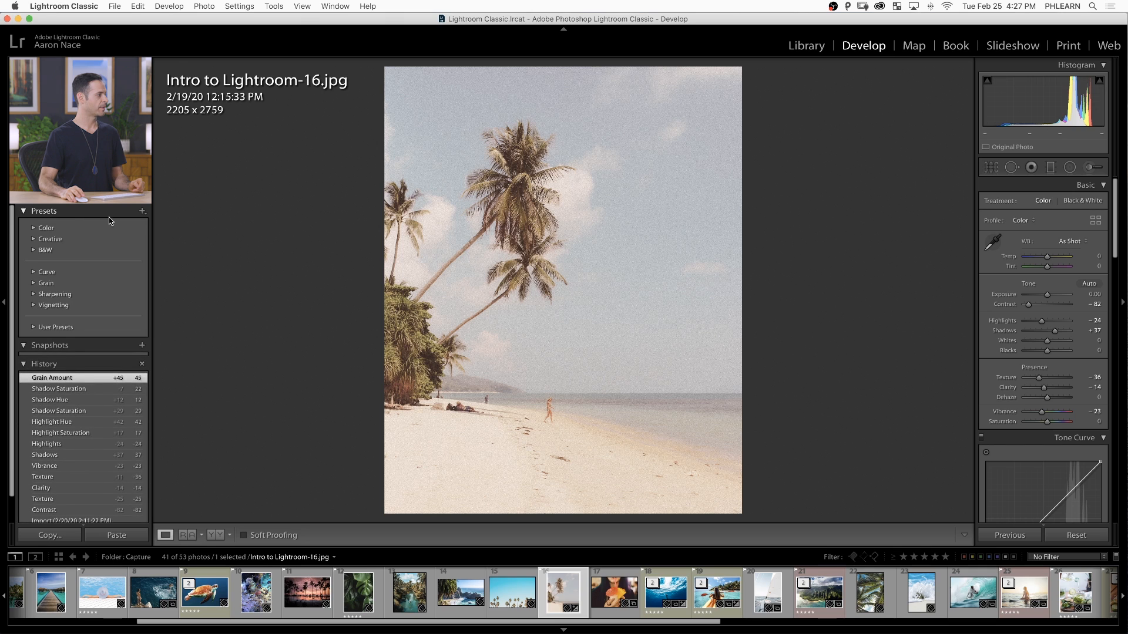
left_click(142, 212)
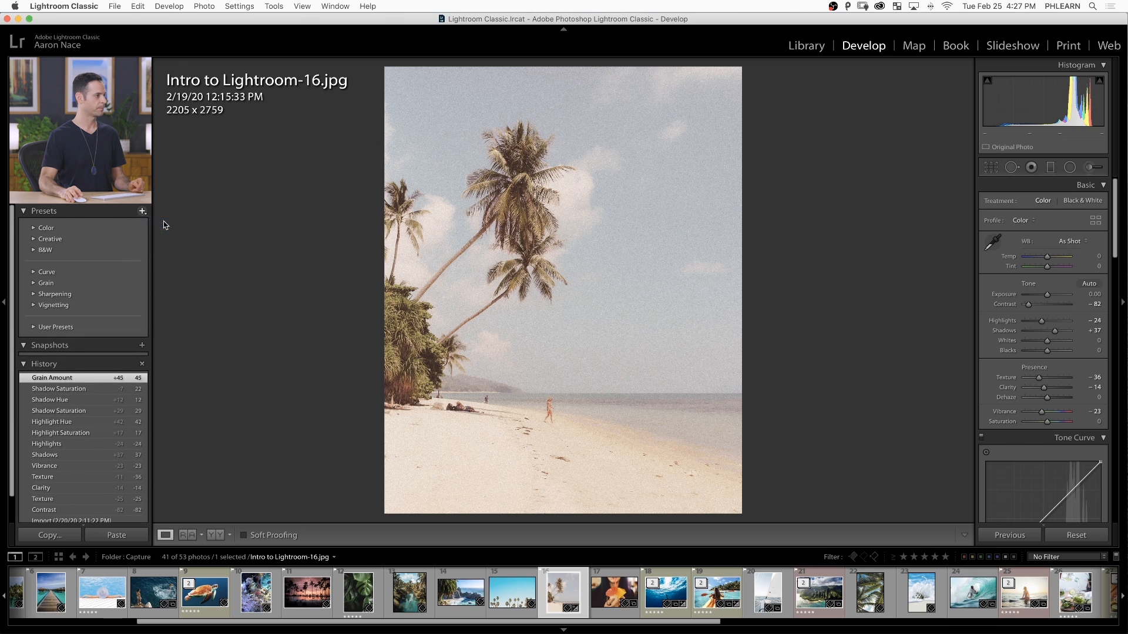
left_click(142, 212)
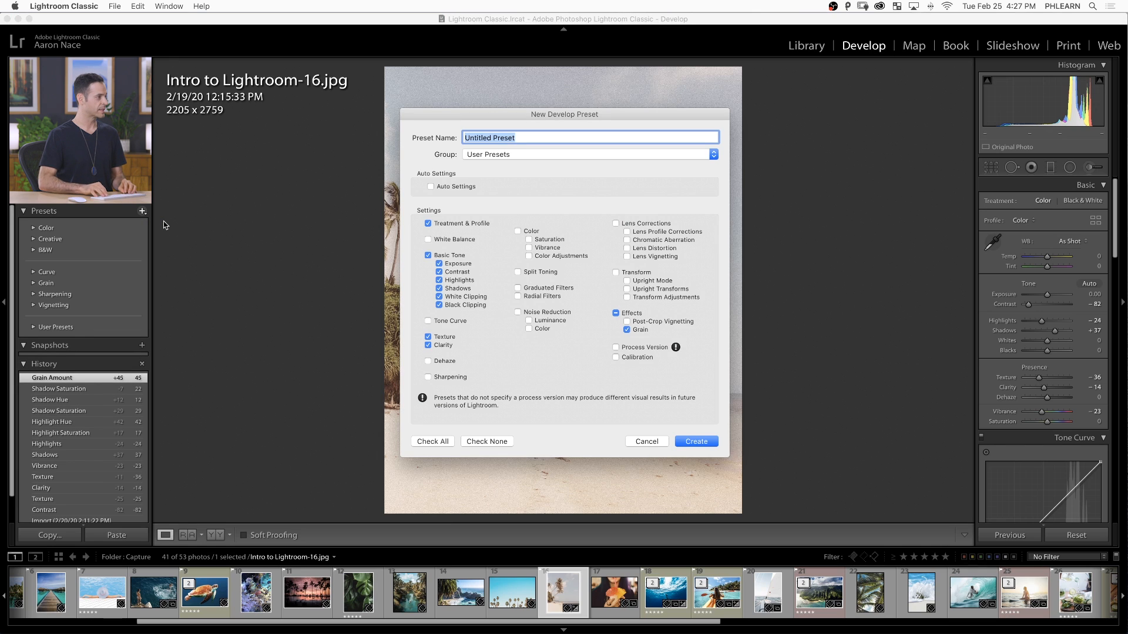
type("Vinat")
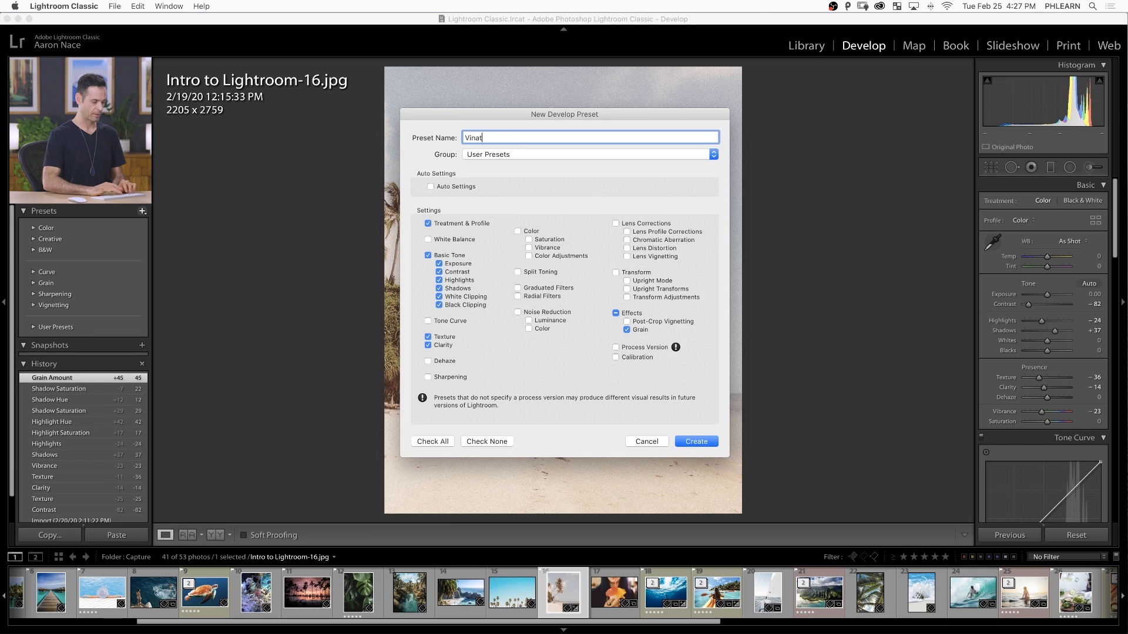
type("ge Film")
type("PHLEARN")
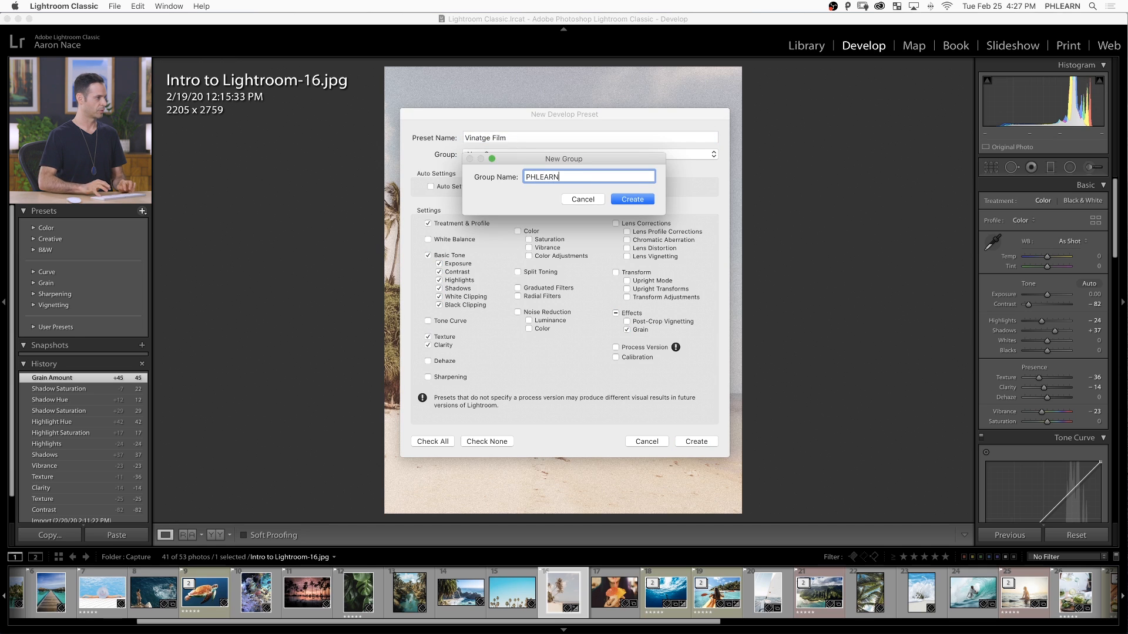
left_click(631, 199)
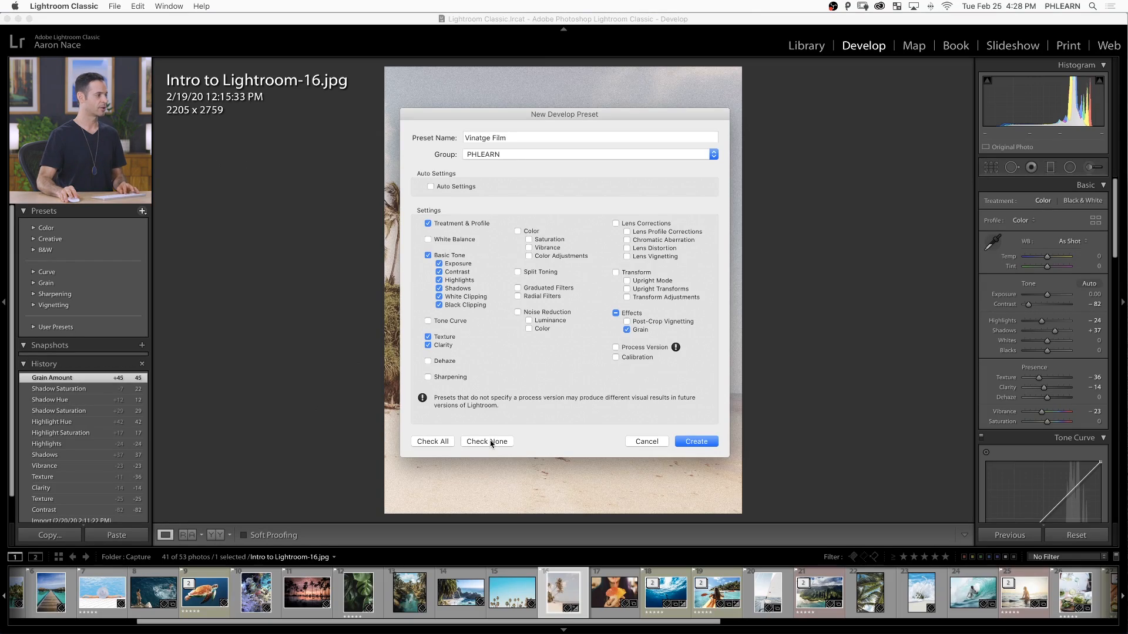
Step: Clear all settings, then include Contrast, Highlights, Shadows, Texture and Clarity
left_click(486, 440)
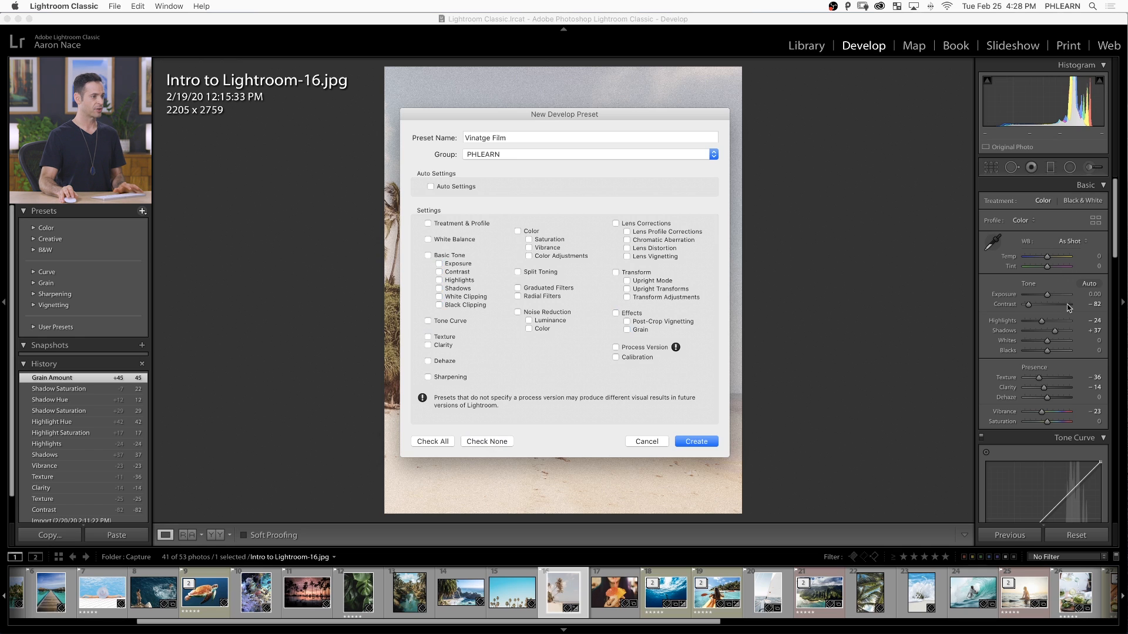
mouse_move(1037, 341)
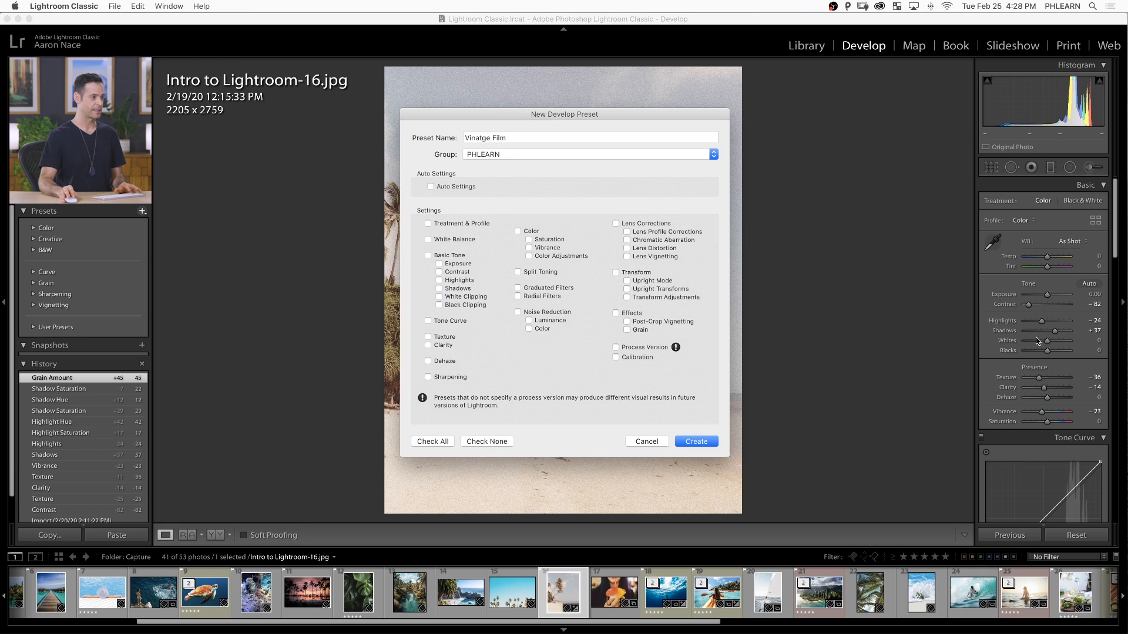
left_click(439, 271)
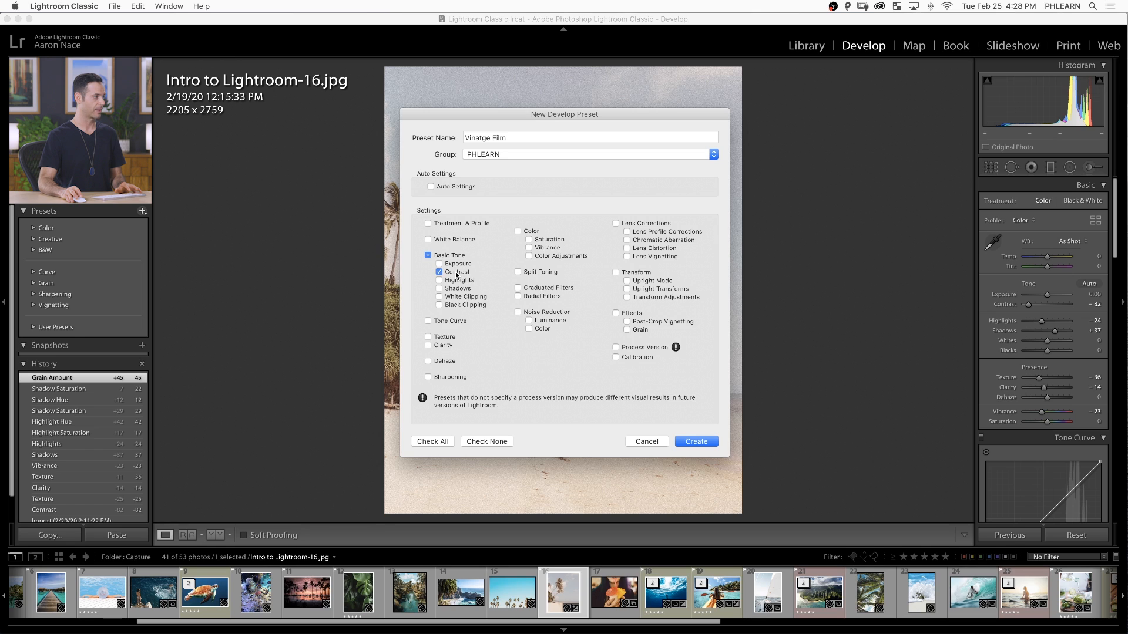
left_click(438, 279)
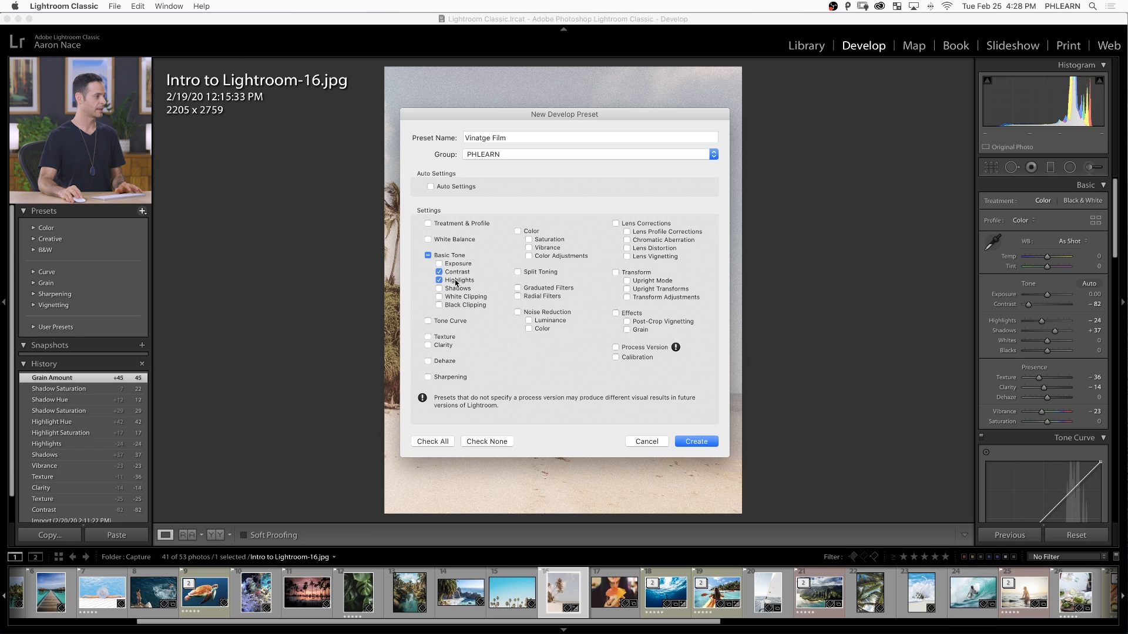
left_click(438, 288)
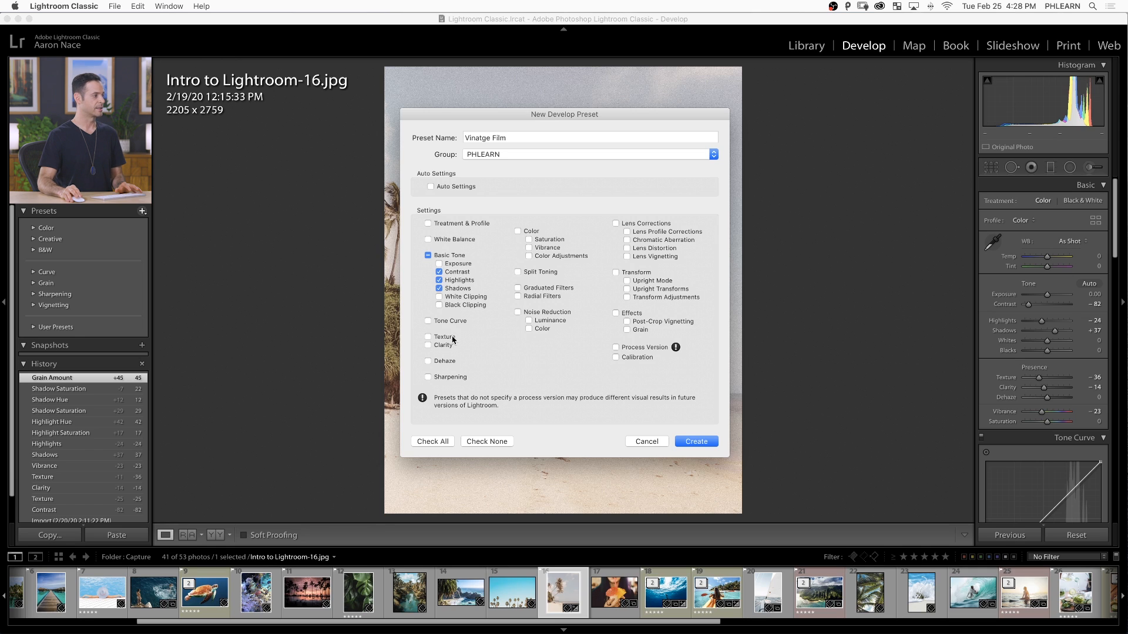
left_click(429, 337)
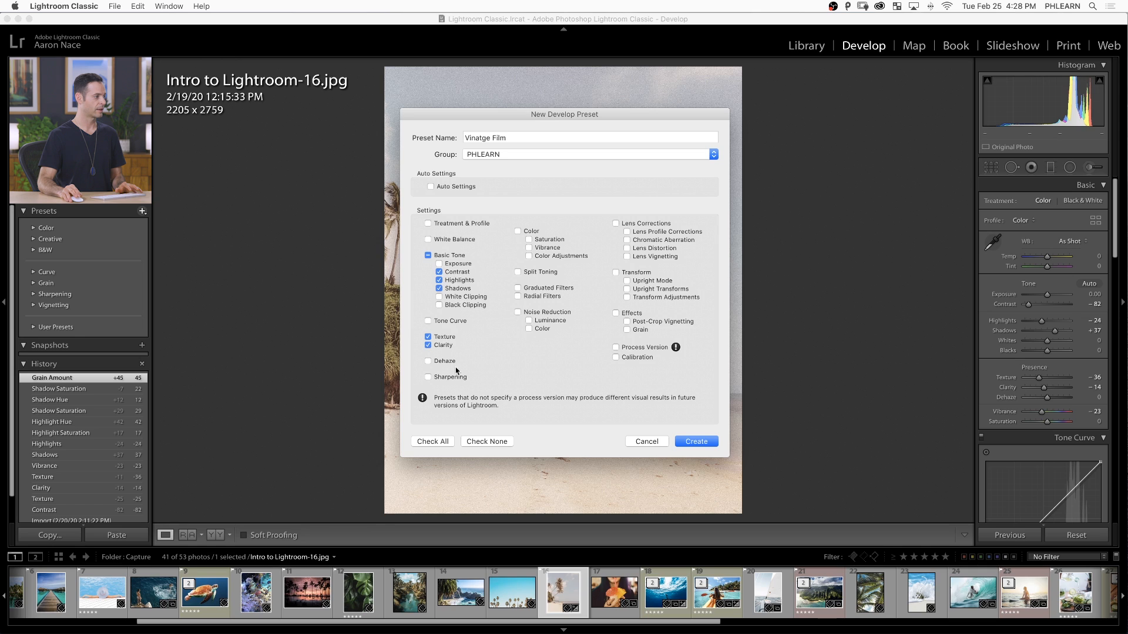
Step: Also include Vibrance, Split Toning and Grain in the preset
left_click(518, 232)
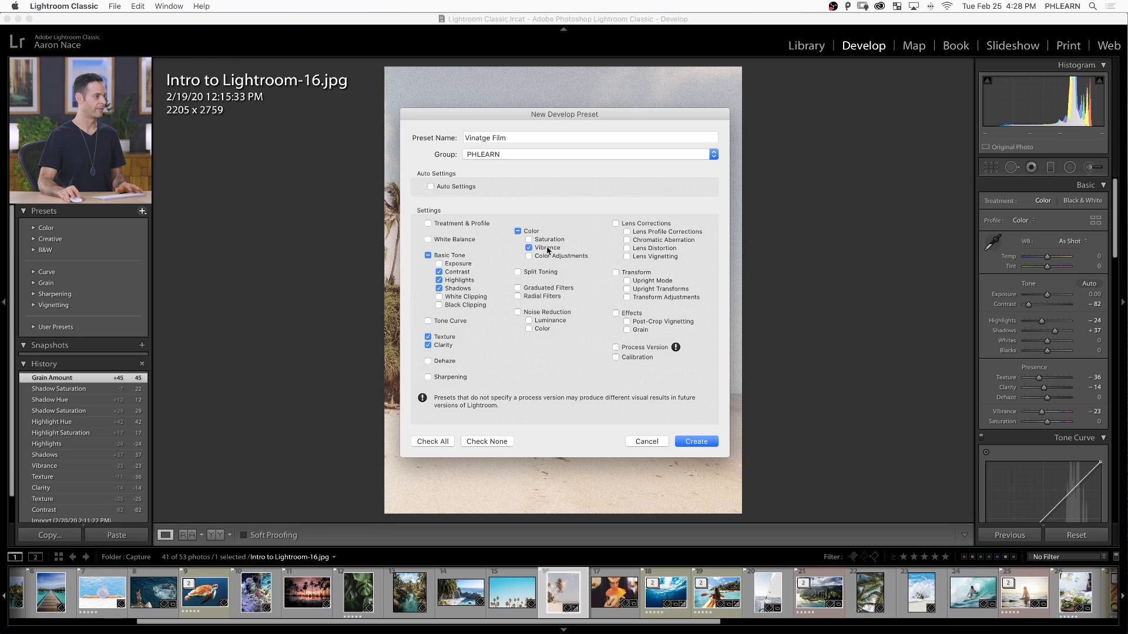
left_click(518, 271)
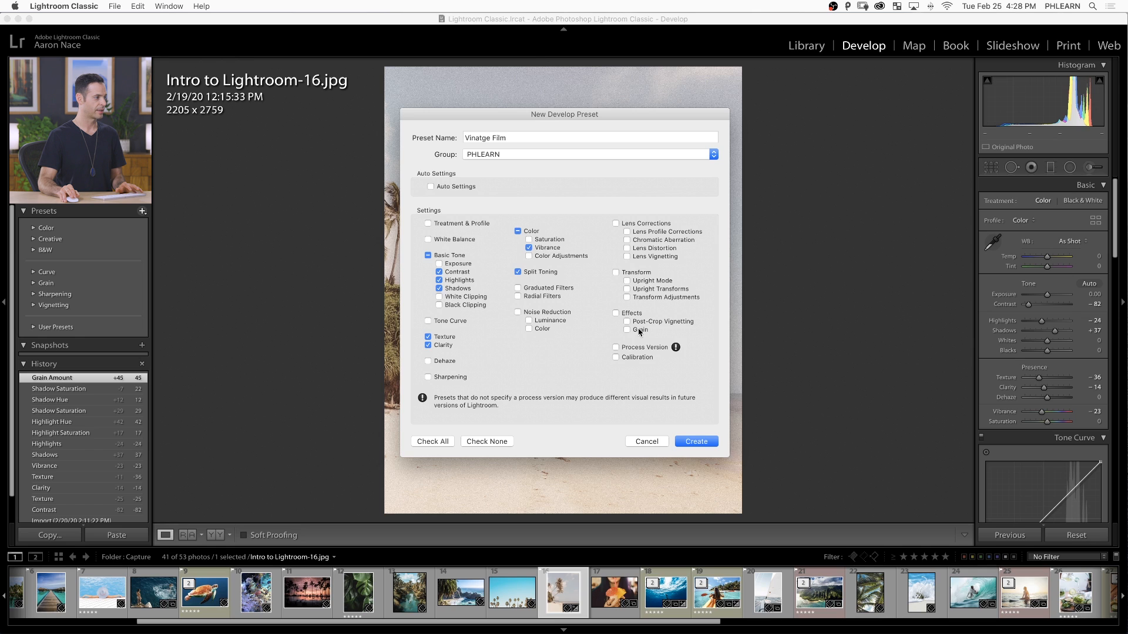
left_click(626, 329)
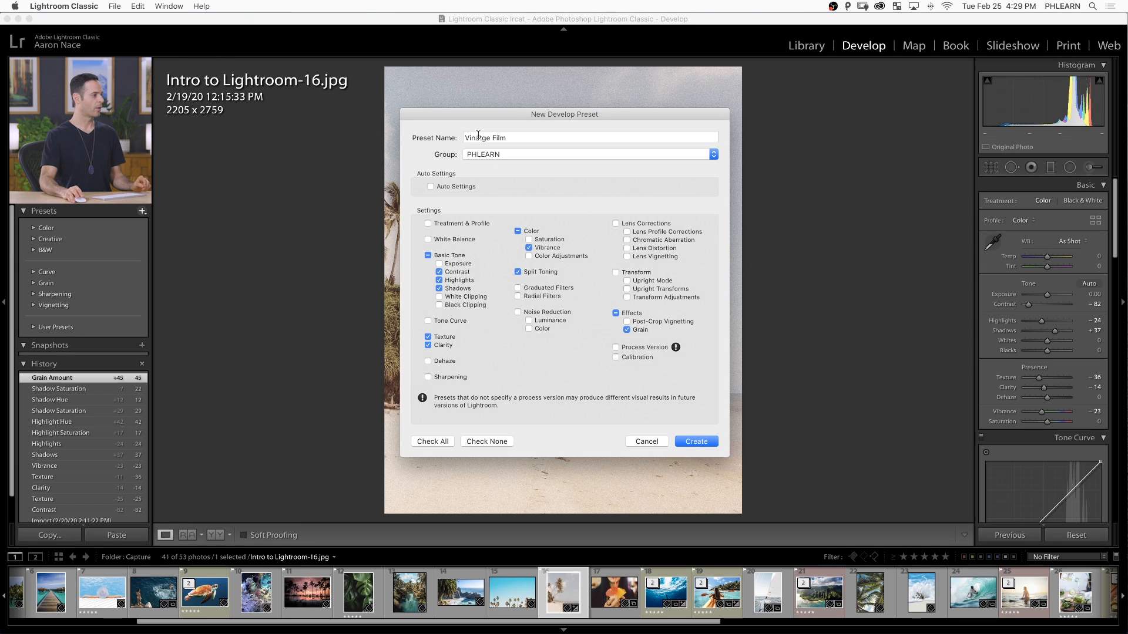
Step: Create the Vinatge Film preset and expand the PHLEARN group to see it
left_click(694, 440)
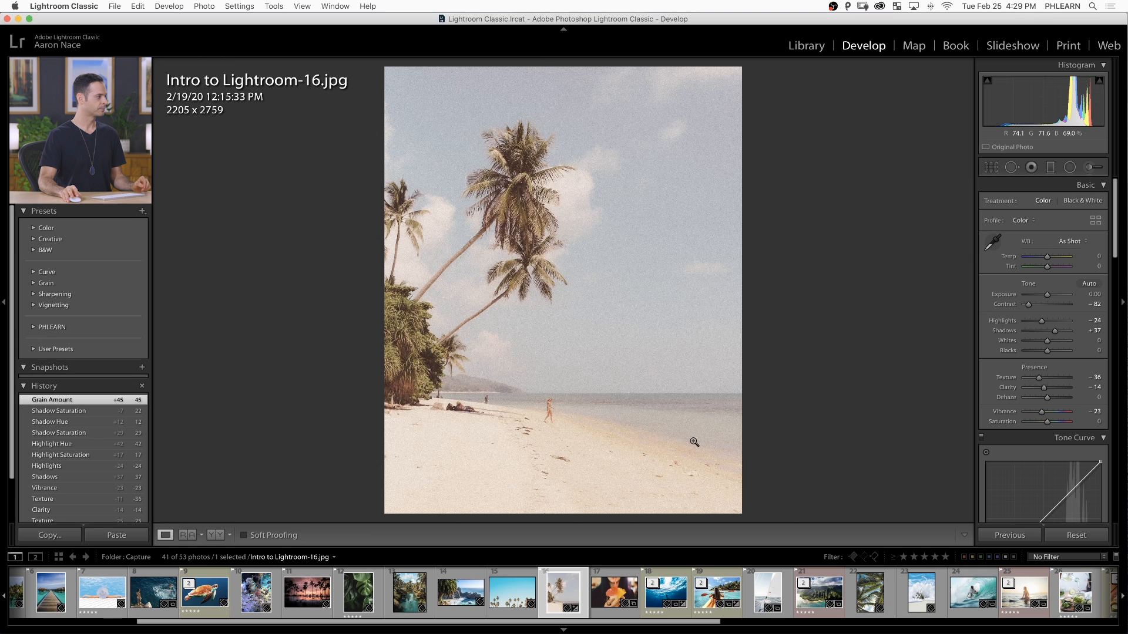
left_click(33, 328)
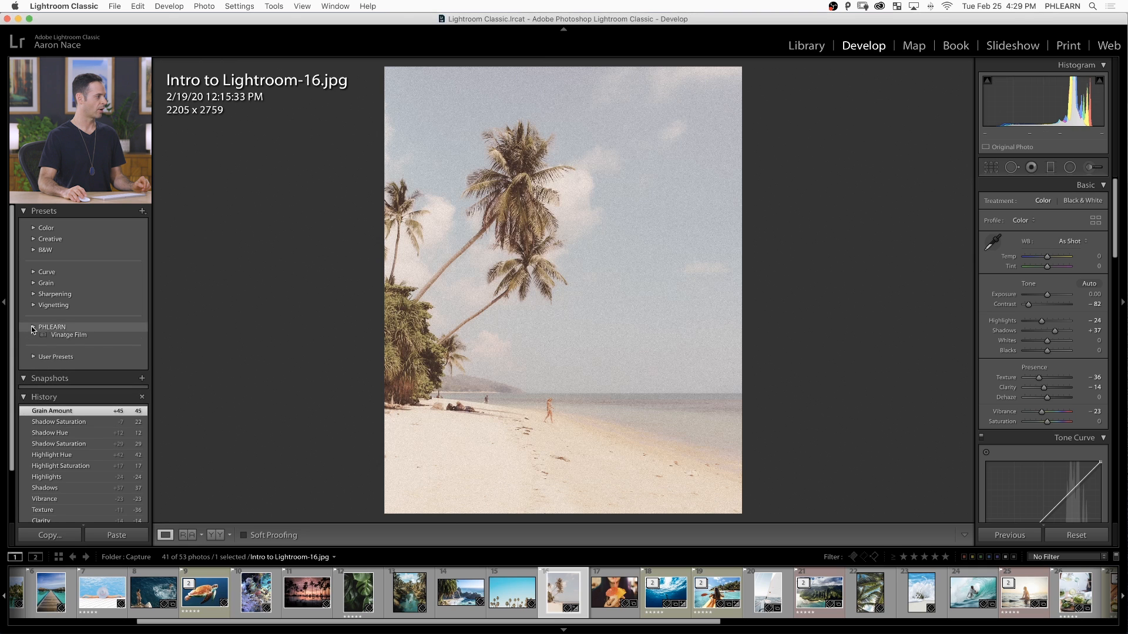
left_click(33, 327)
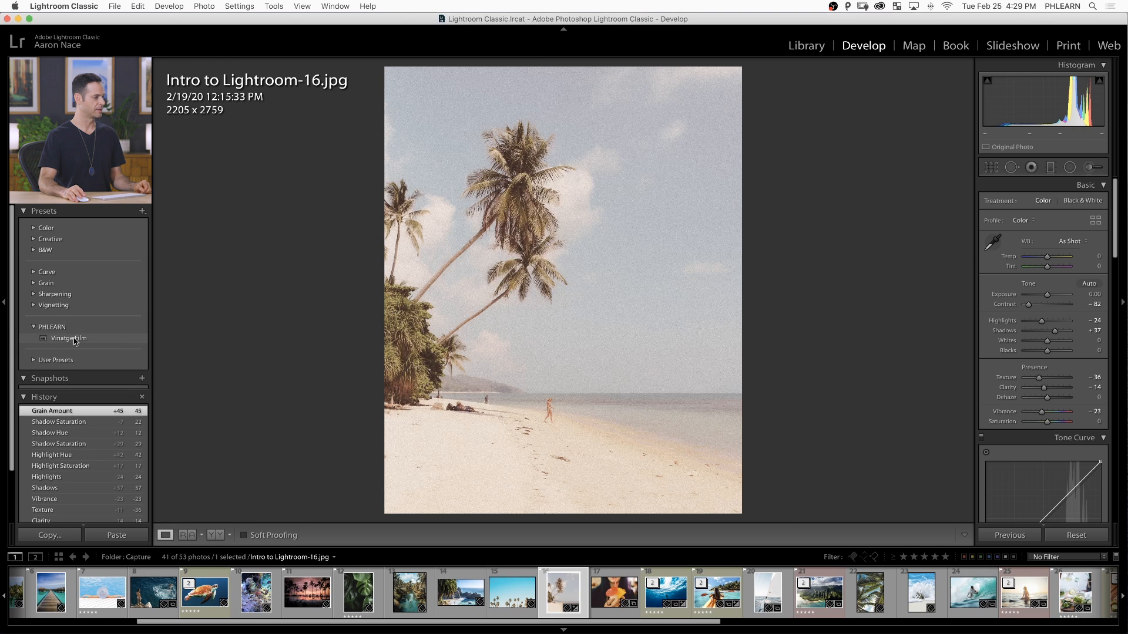
mouse_move(544, 491)
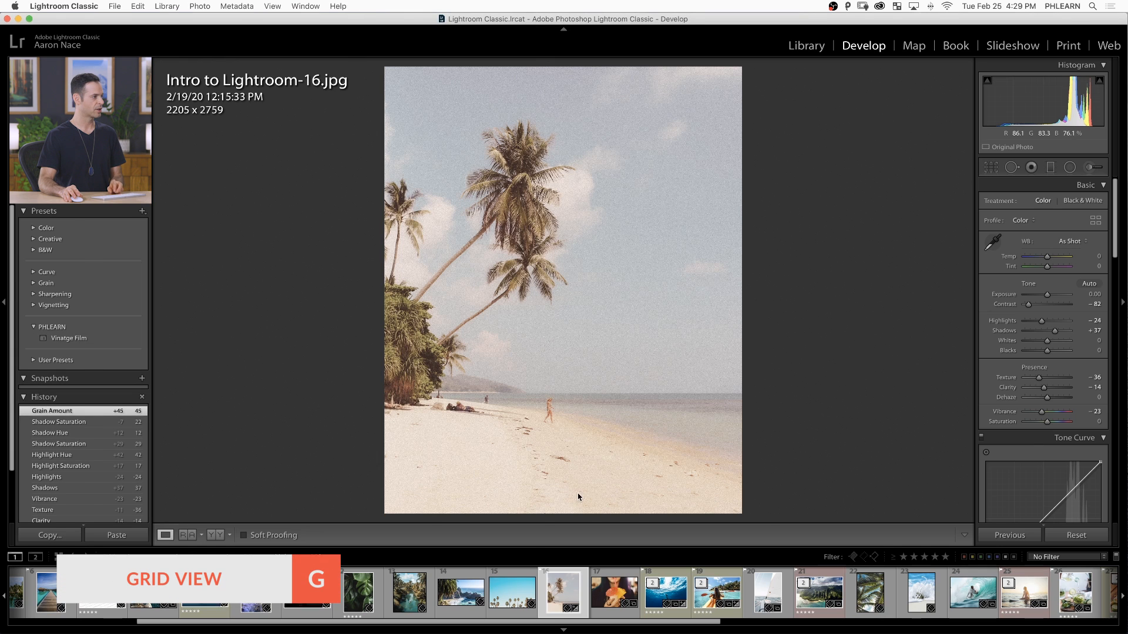
Step: Switch to the Library grid and bring up the sitting surfer photo (25) large
key("g")
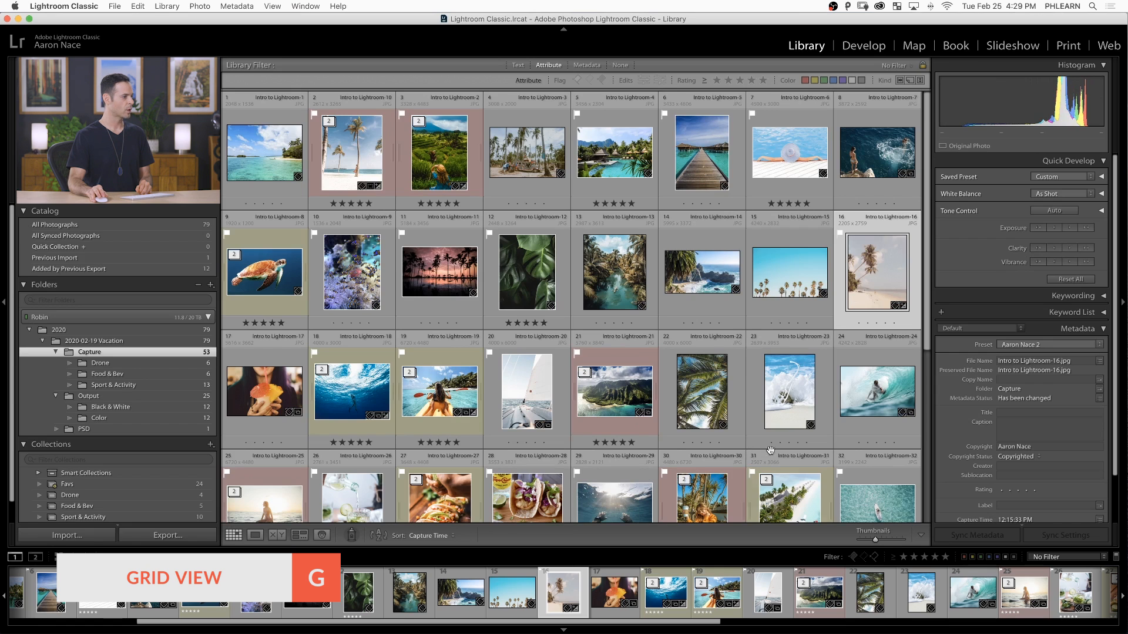
scroll("down", 3)
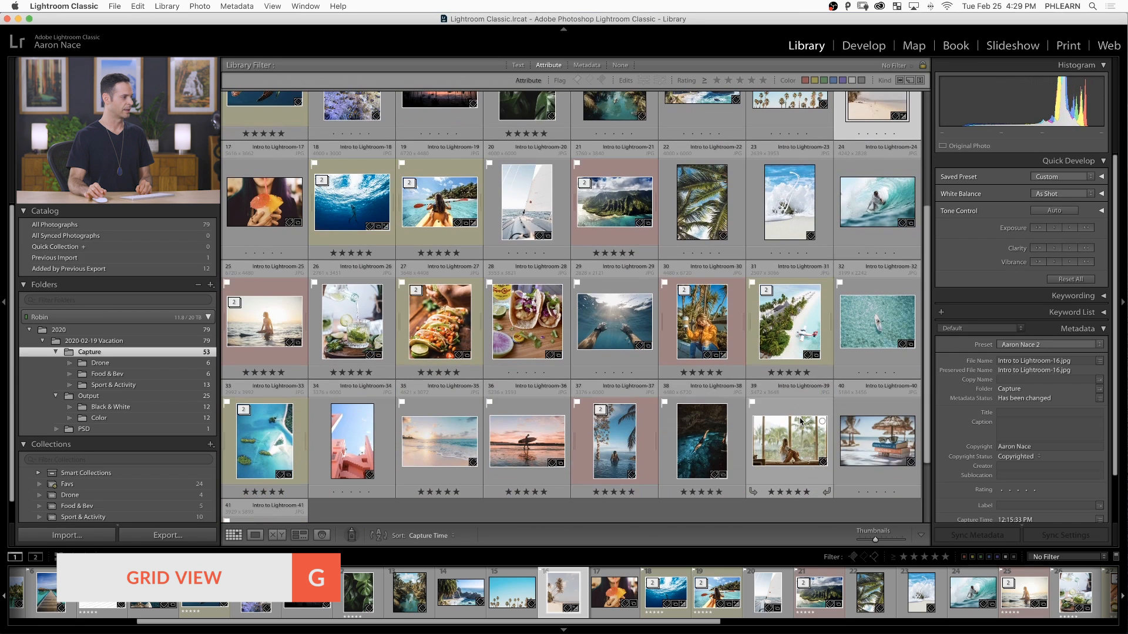
left_click(264, 322)
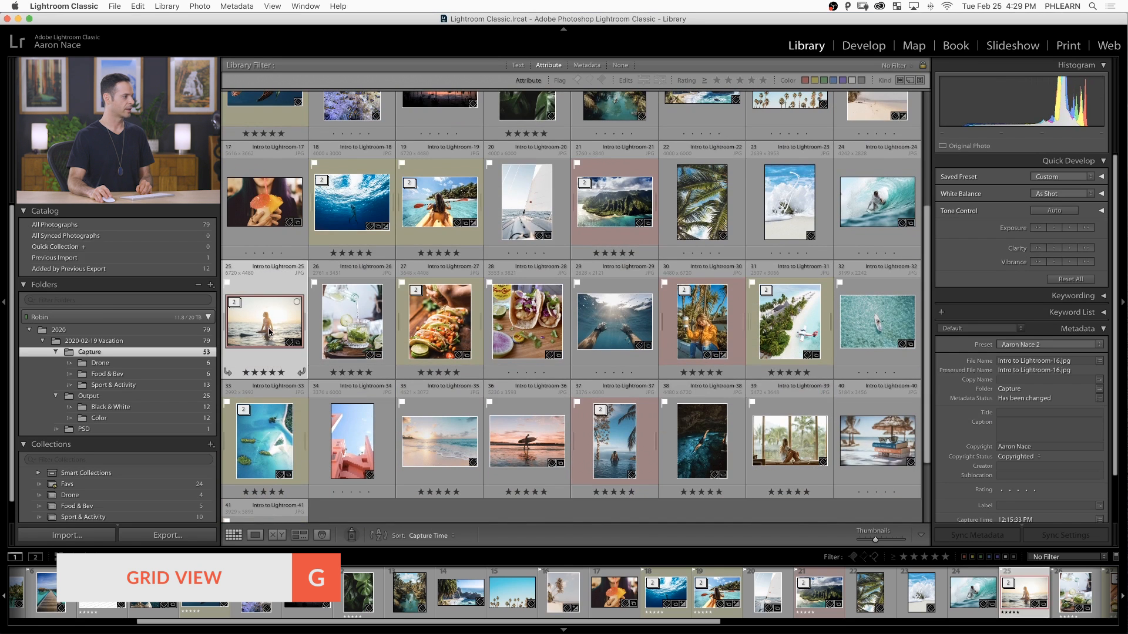
double_click(265, 320)
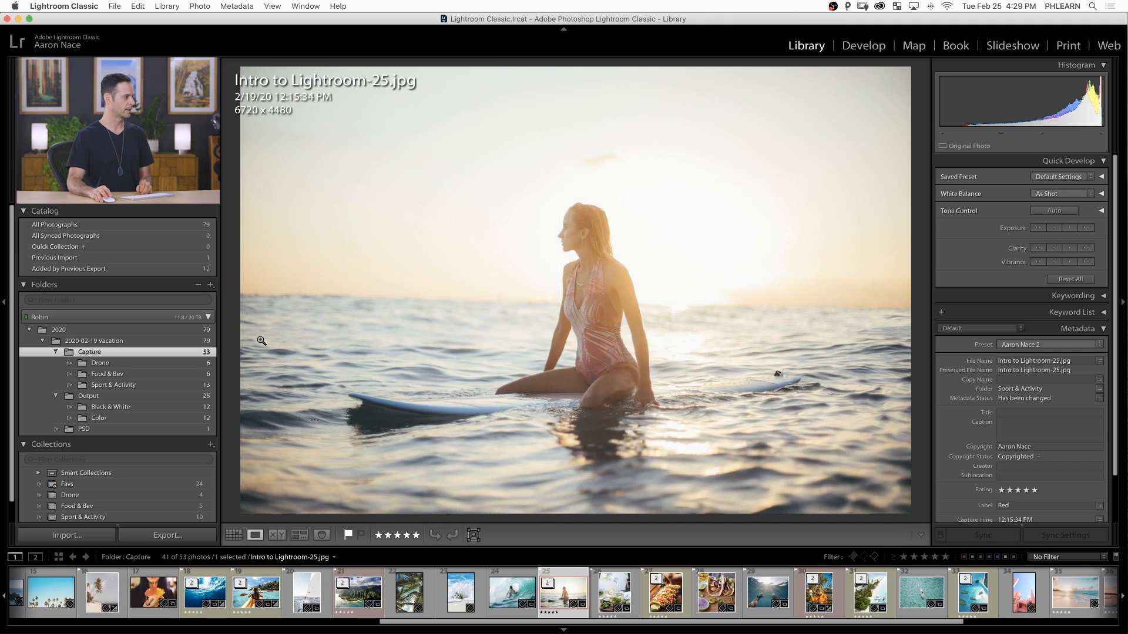
Step: Apply Vinatge Film to the surfer photo, zero its grain, and return to Library
left_click(863, 45)
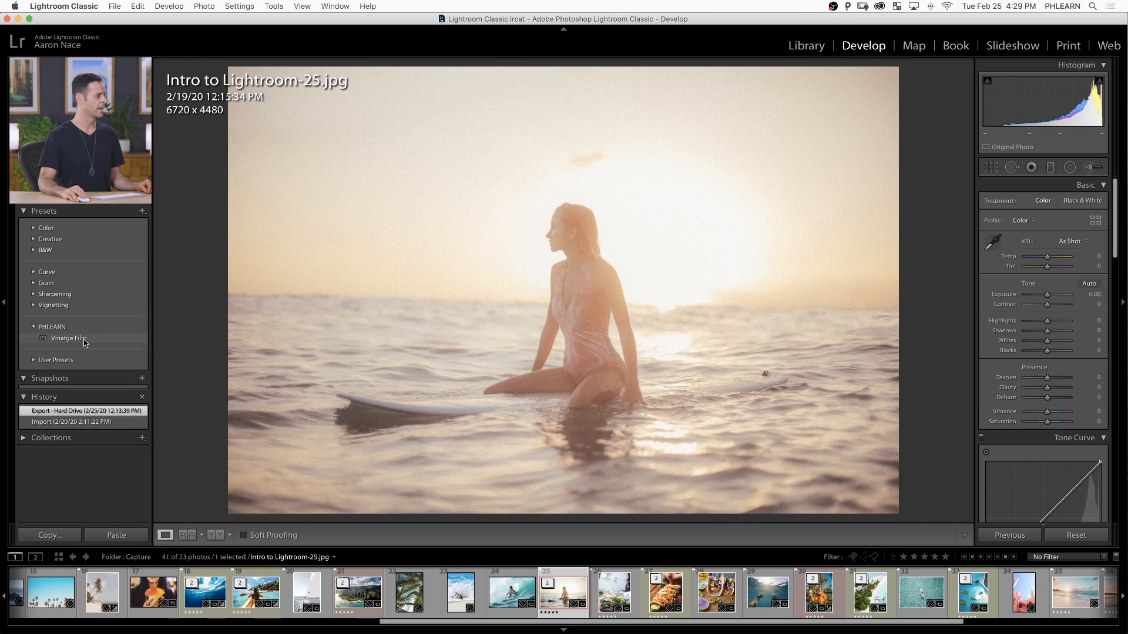
left_click(69, 338)
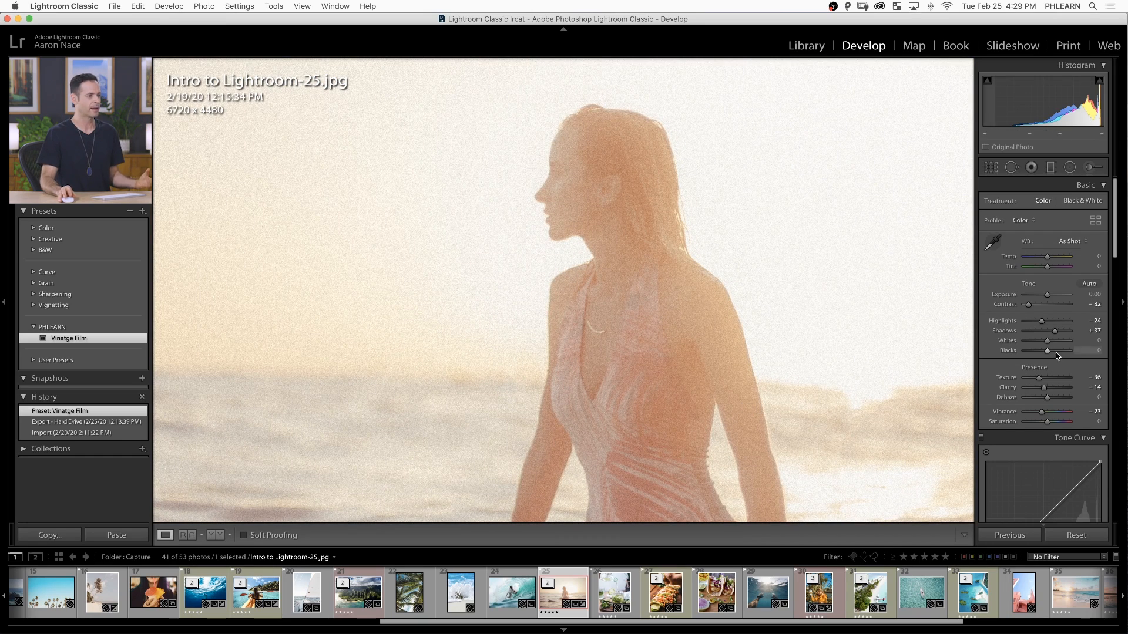
scroll("down", 3)
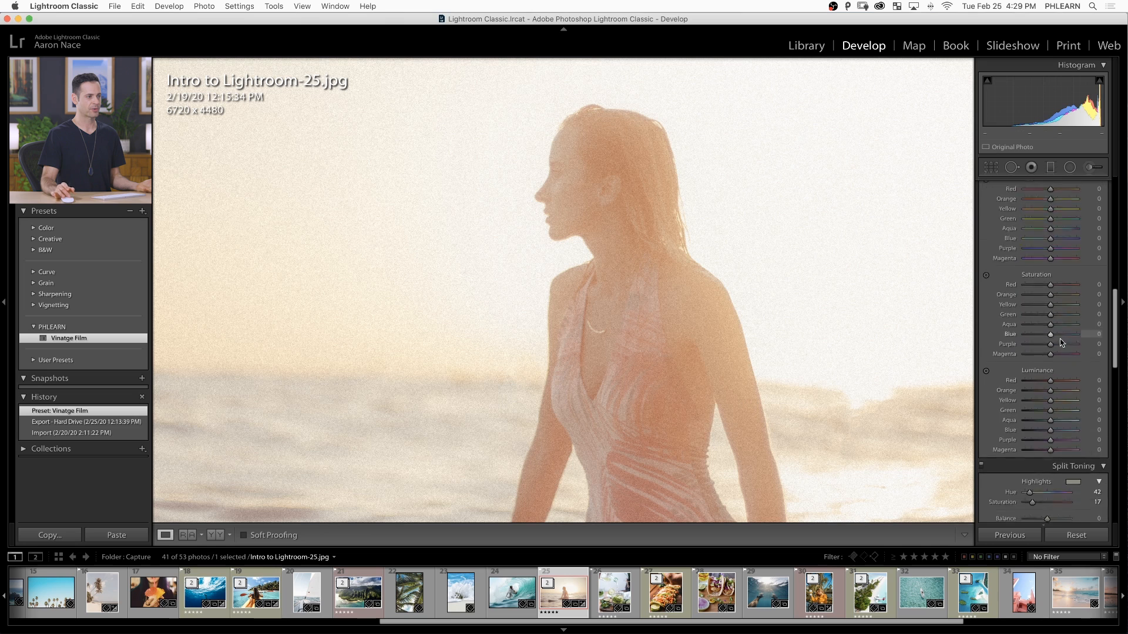
scroll("down", 3)
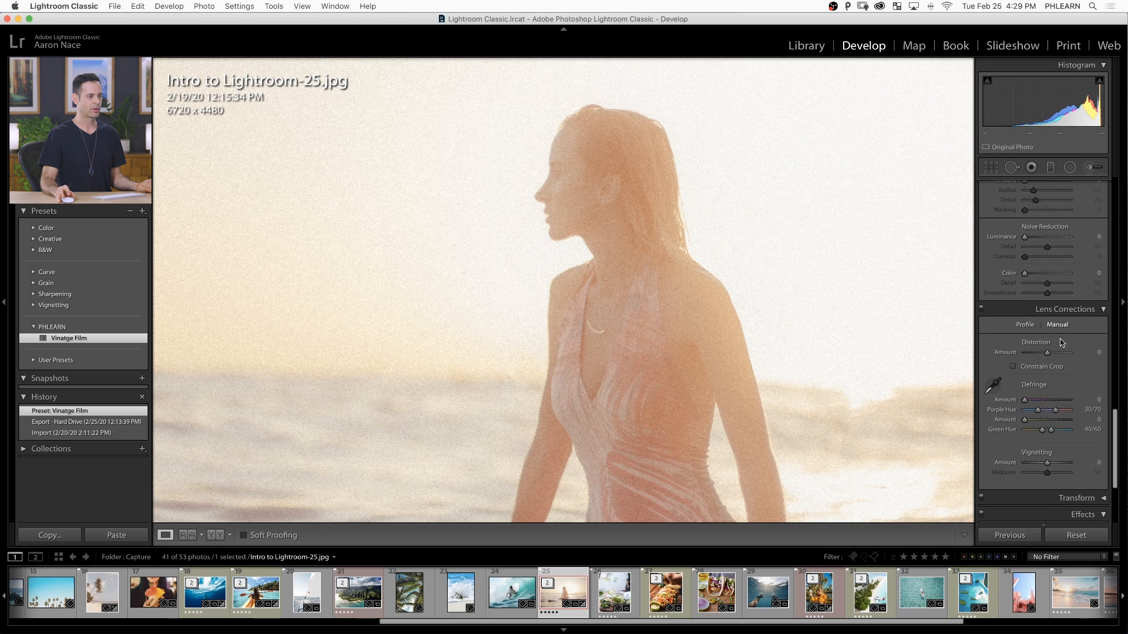
scroll("down", 3)
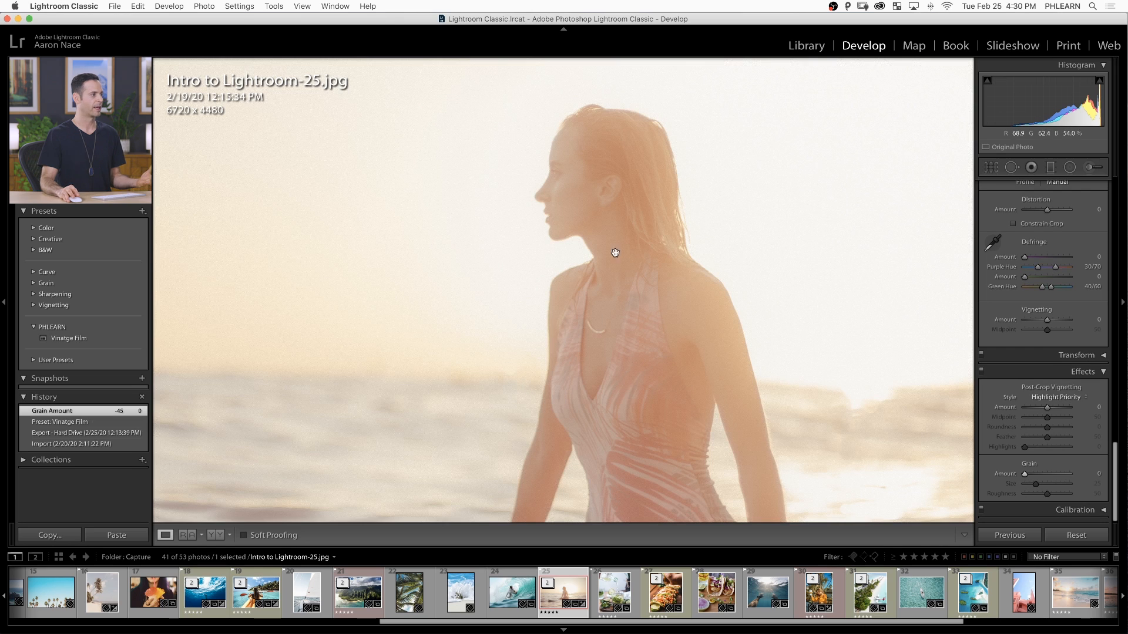
mouse_move(846, 402)
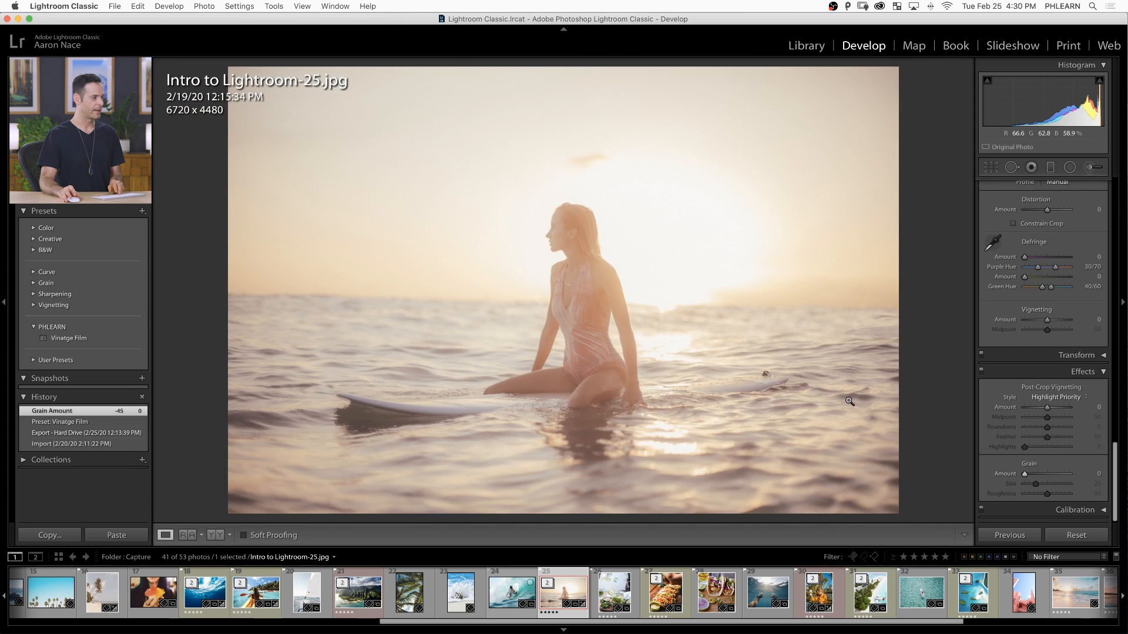
left_click(804, 45)
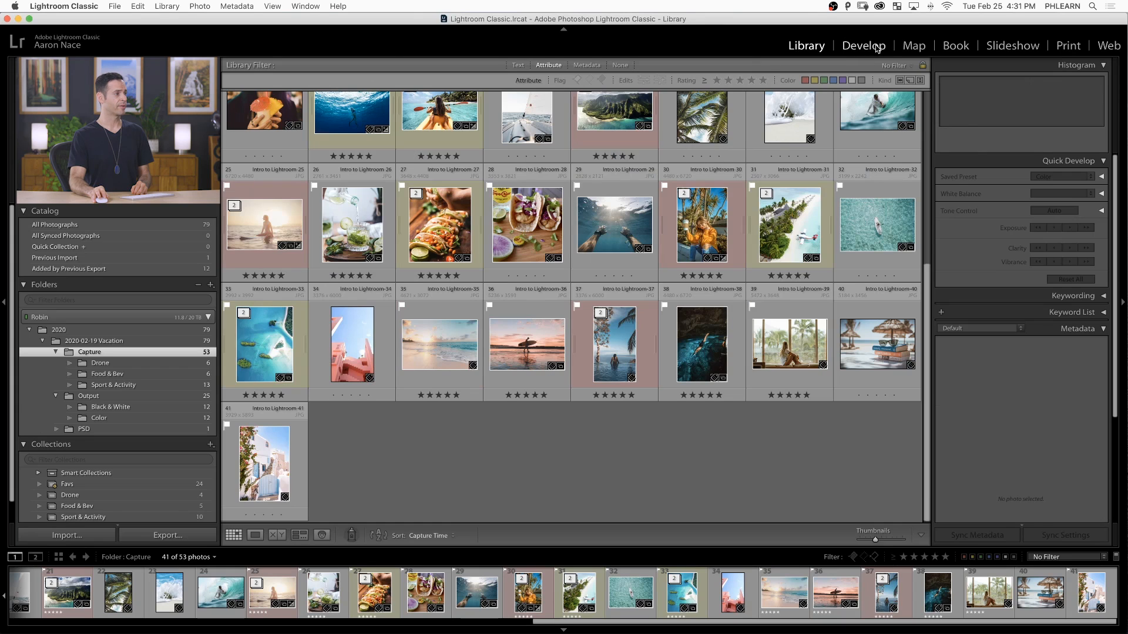
Step: Apply Vinatge Film to the beach, surfer silhouette, infinity pool and cave diver photos
left_click(863, 46)
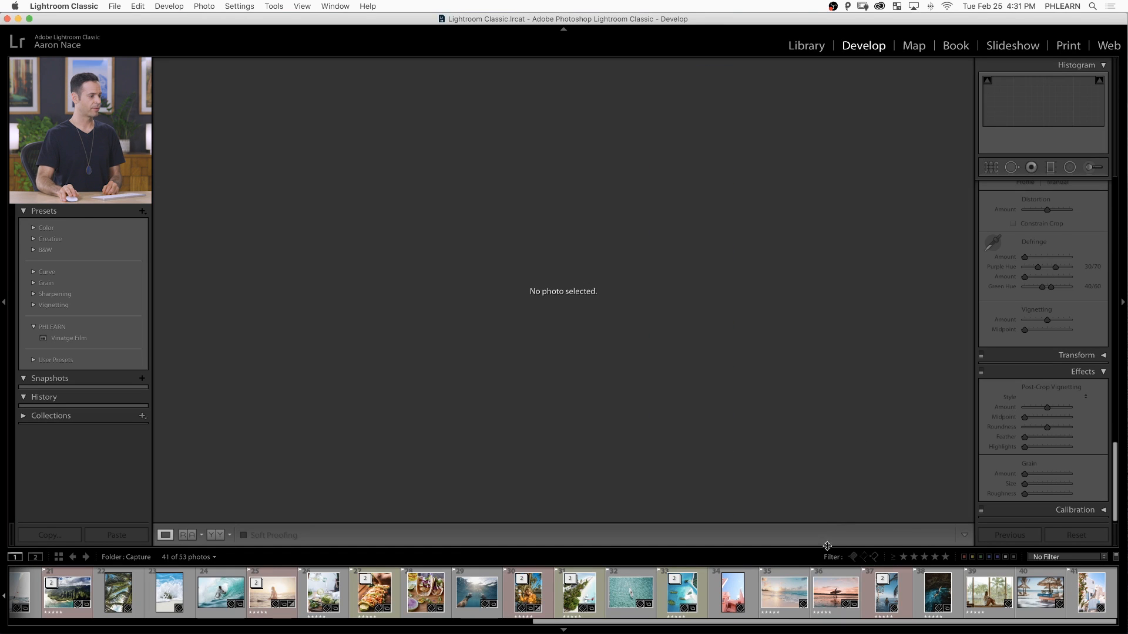
left_click(782, 592)
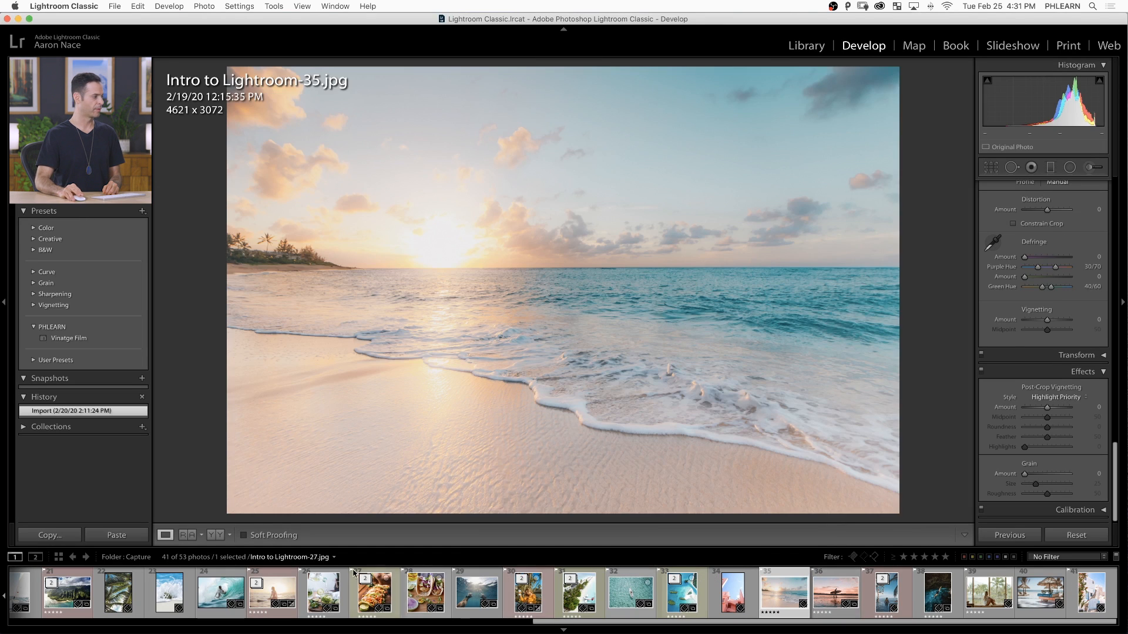
left_click(834, 592)
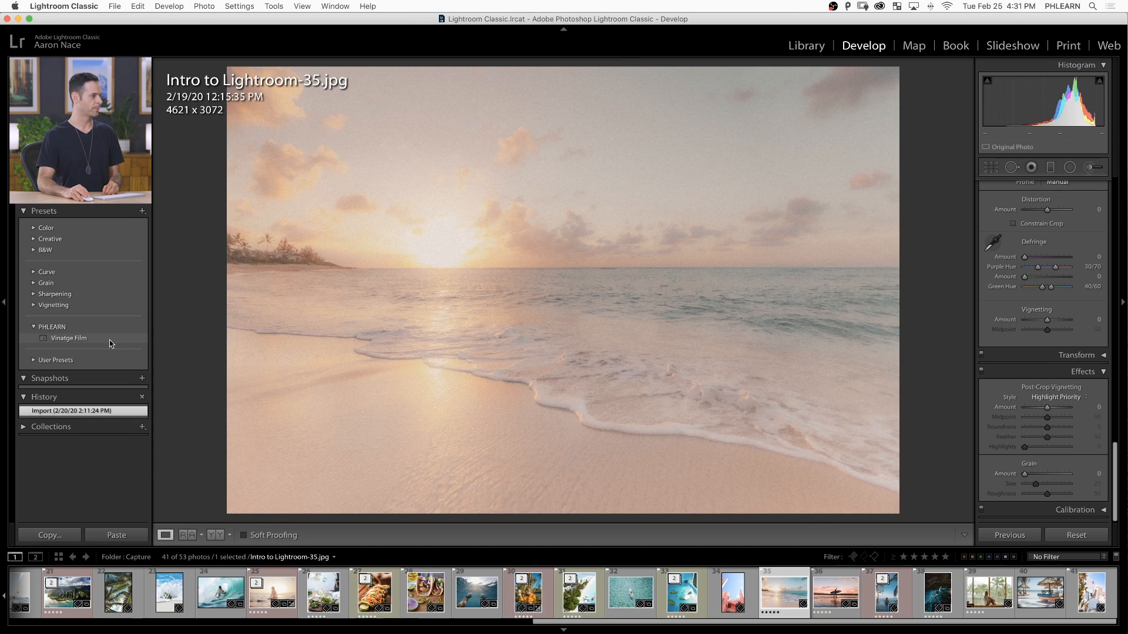
left_click(834, 592)
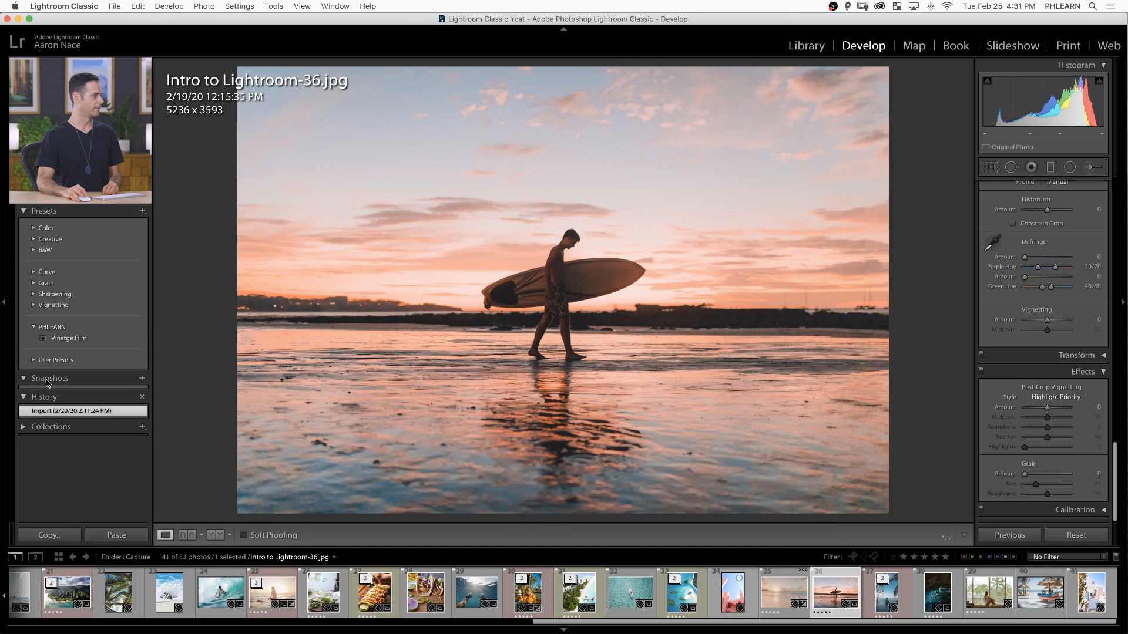
left_click(68, 338)
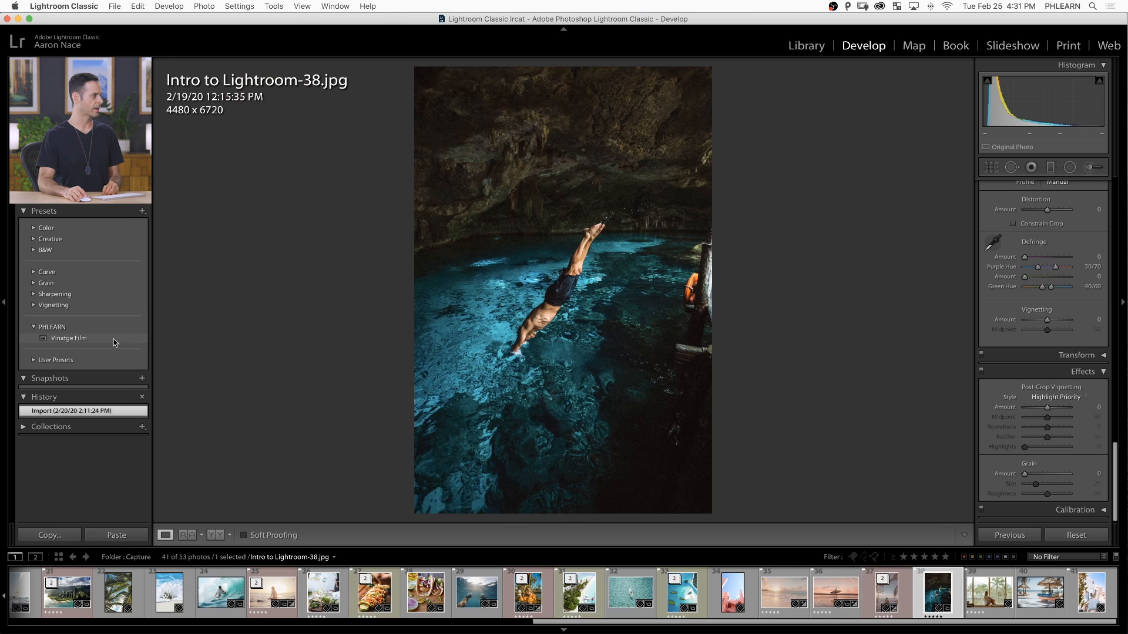
left_click(68, 338)
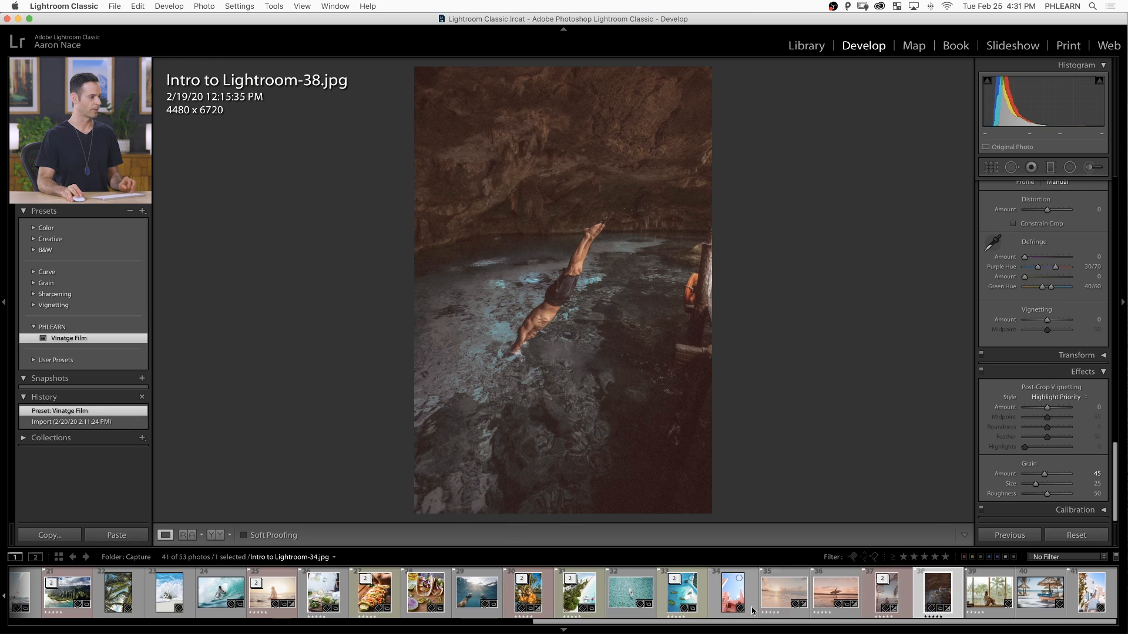
Step: Compare the four vintage-toned photos in Survey view, then return to the surfer photo
left_click(784, 592)
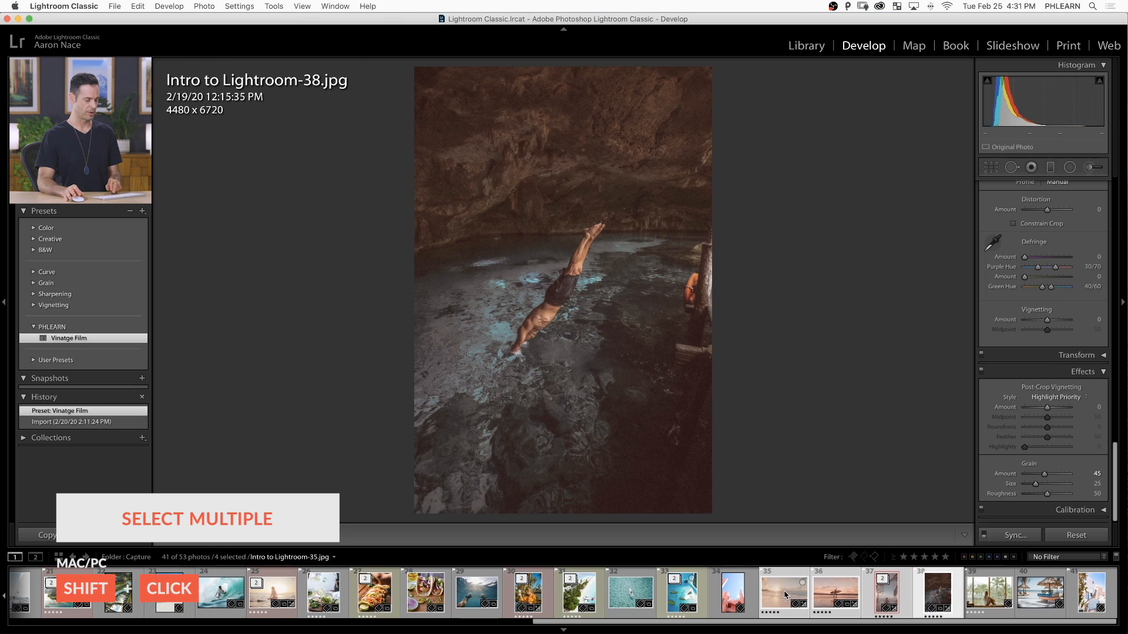
key("n")
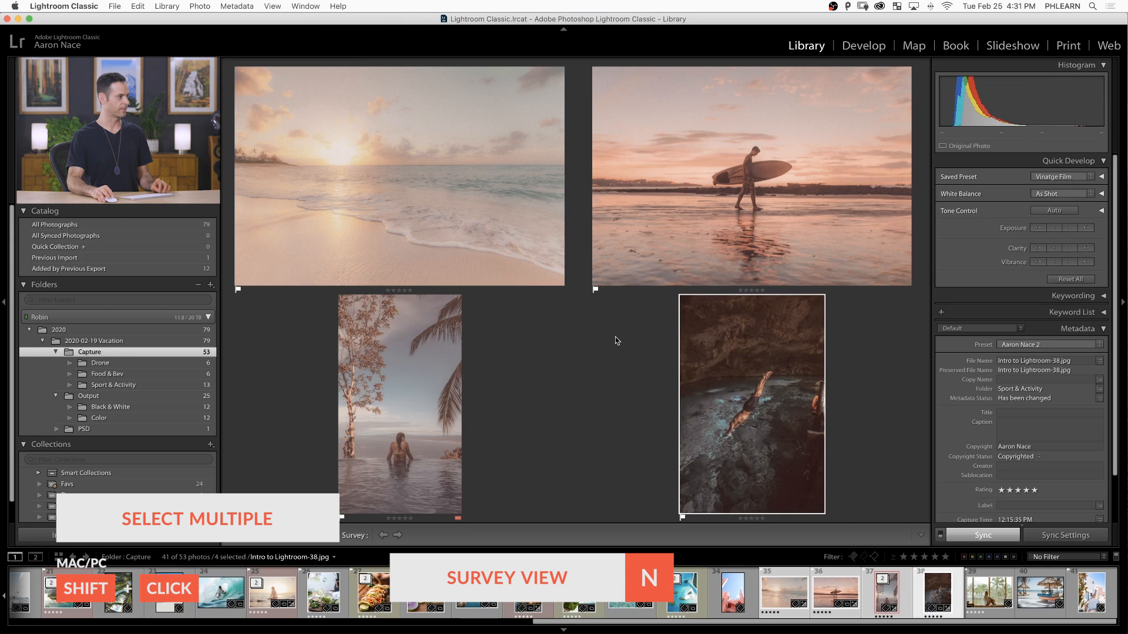
mouse_move(504, 336)
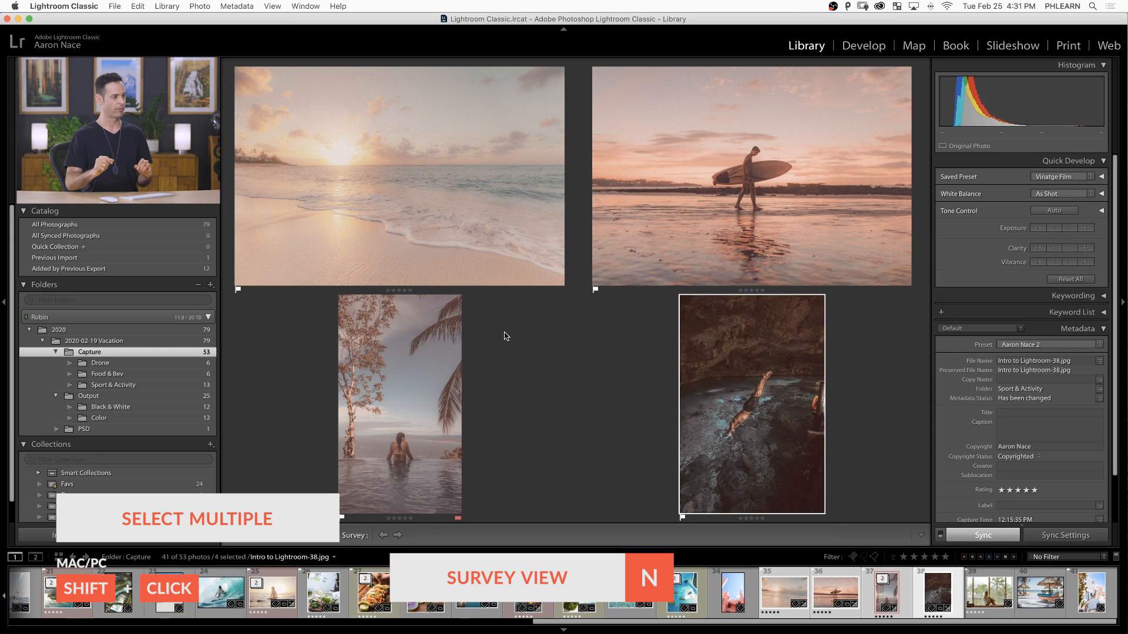
left_click(863, 46)
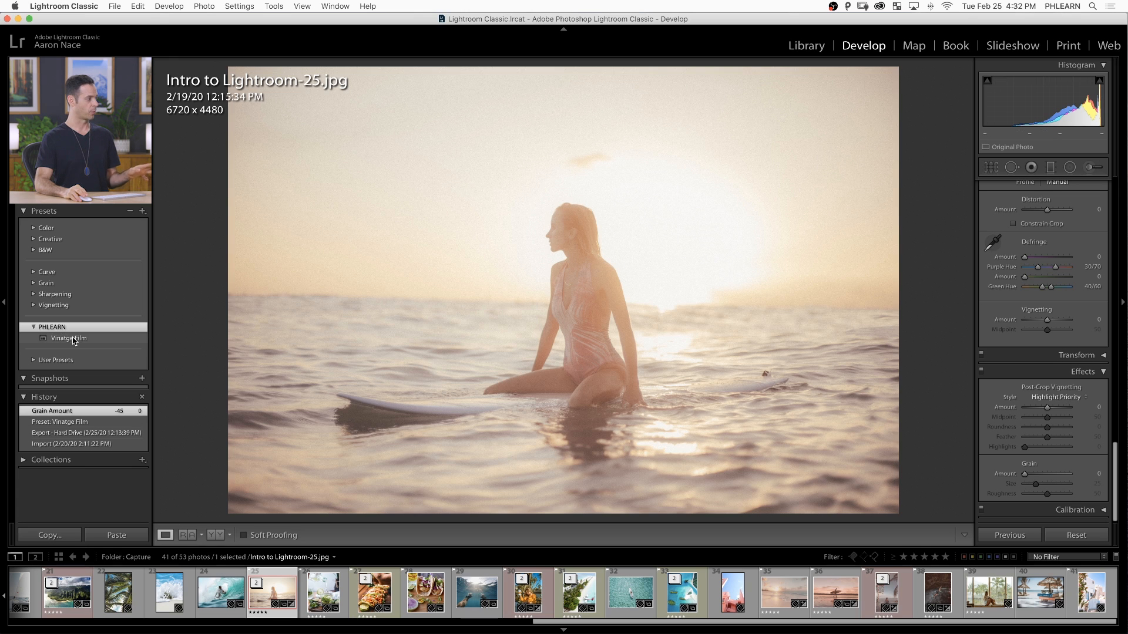
Step: Export the PHLEARN preset group to the Desktop under the name PHLEARN
right_click(51, 327)
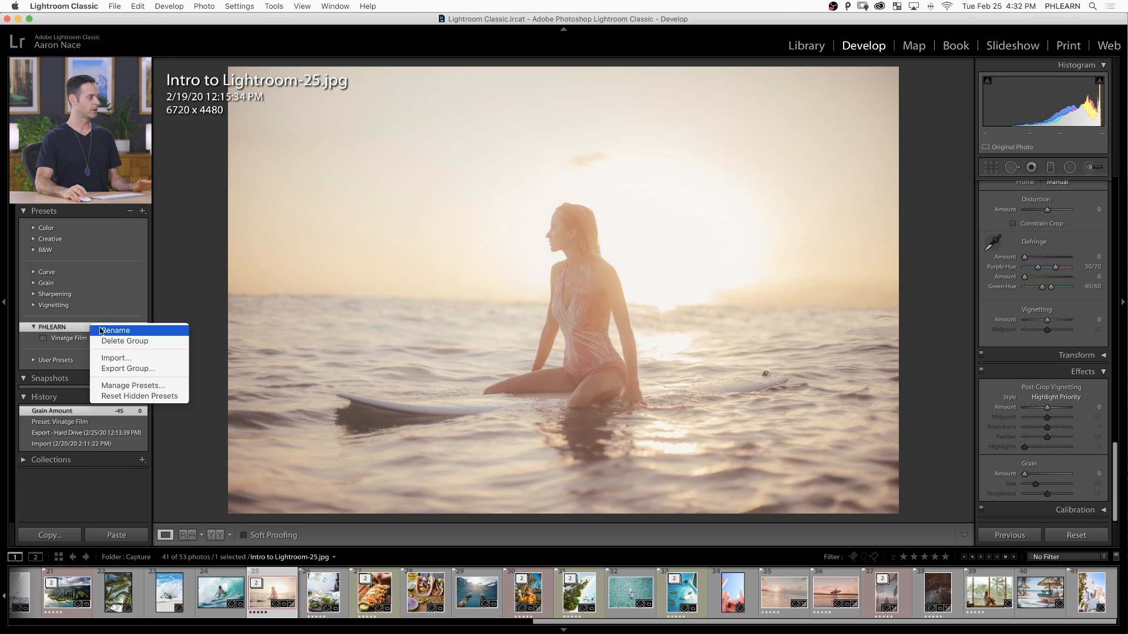
left_click(128, 368)
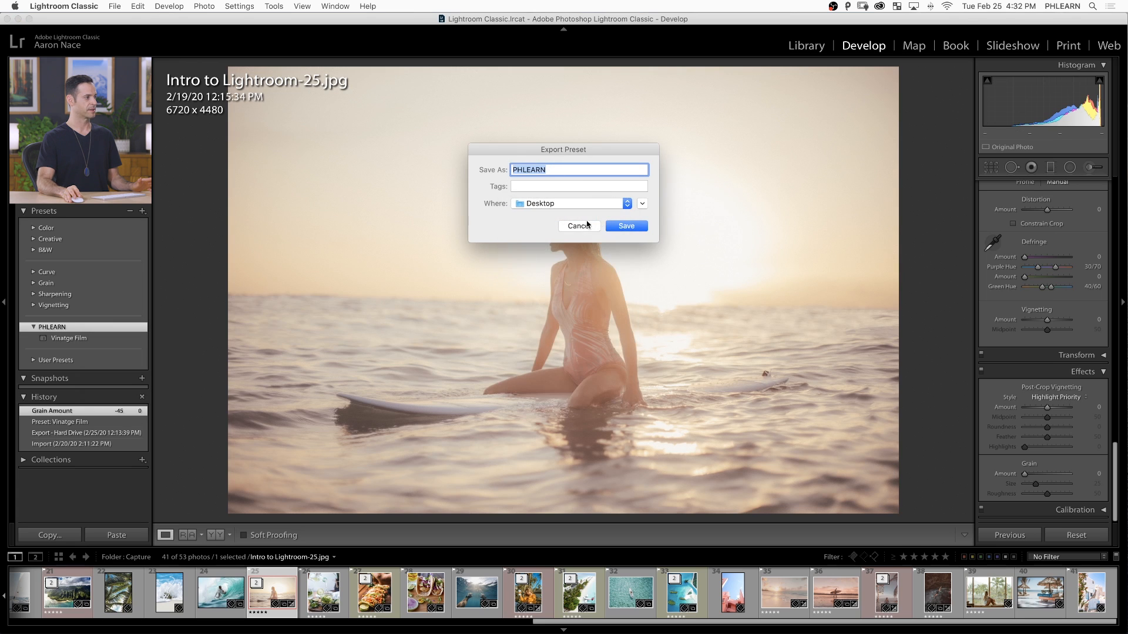
left_click(625, 225)
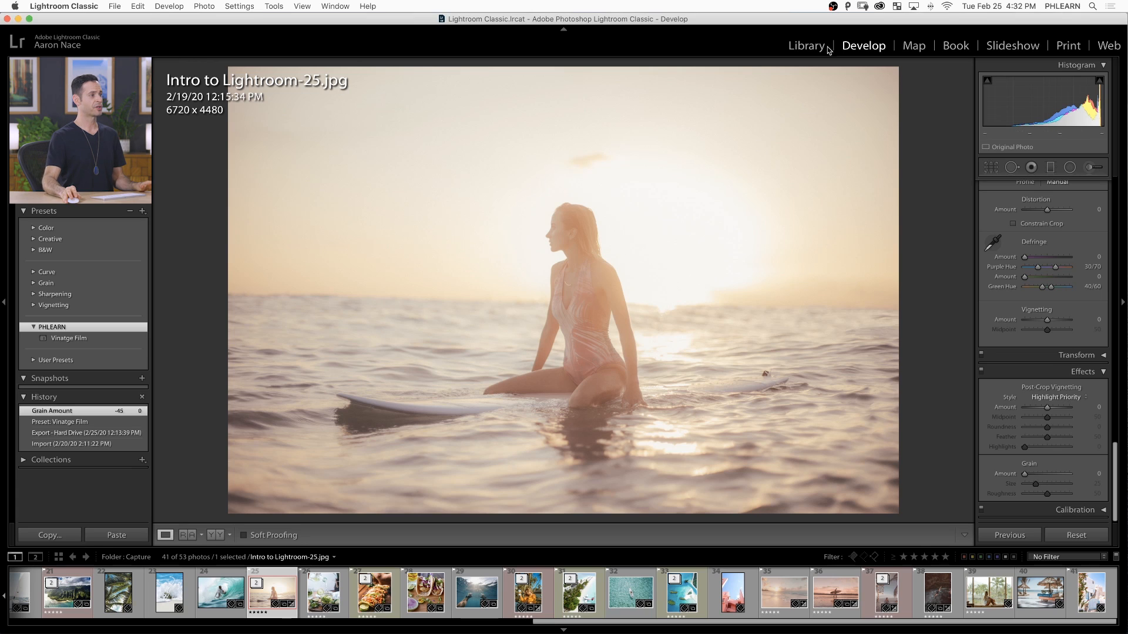
mouse_move(254, 199)
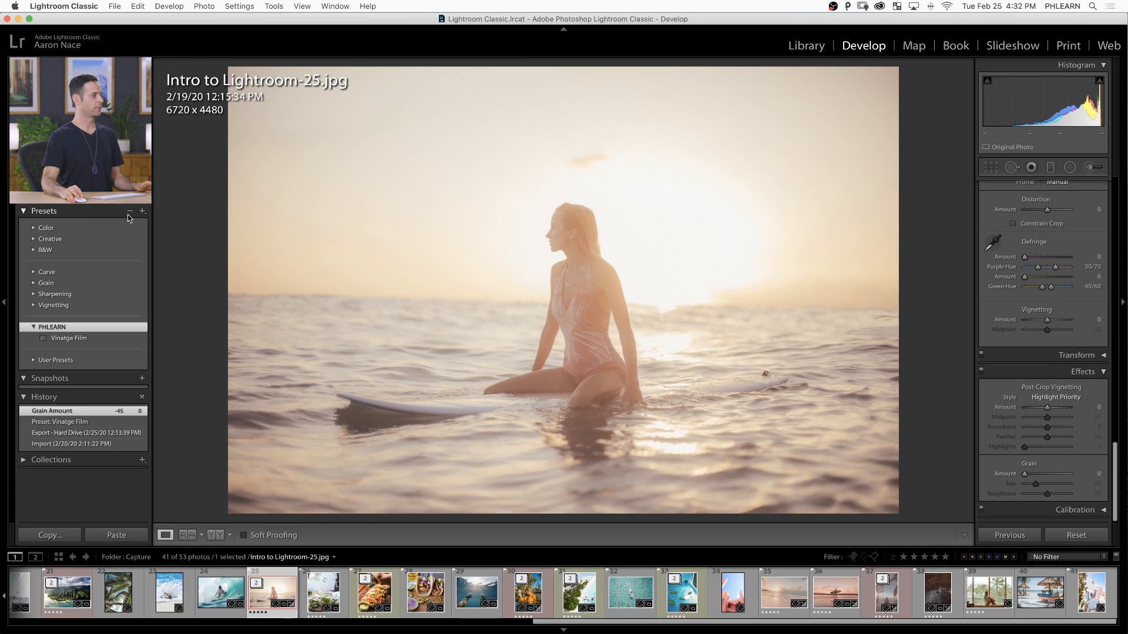
Step: Import all ten .xmp preset files from Desktop > Lightroom Presets
left_click(142, 212)
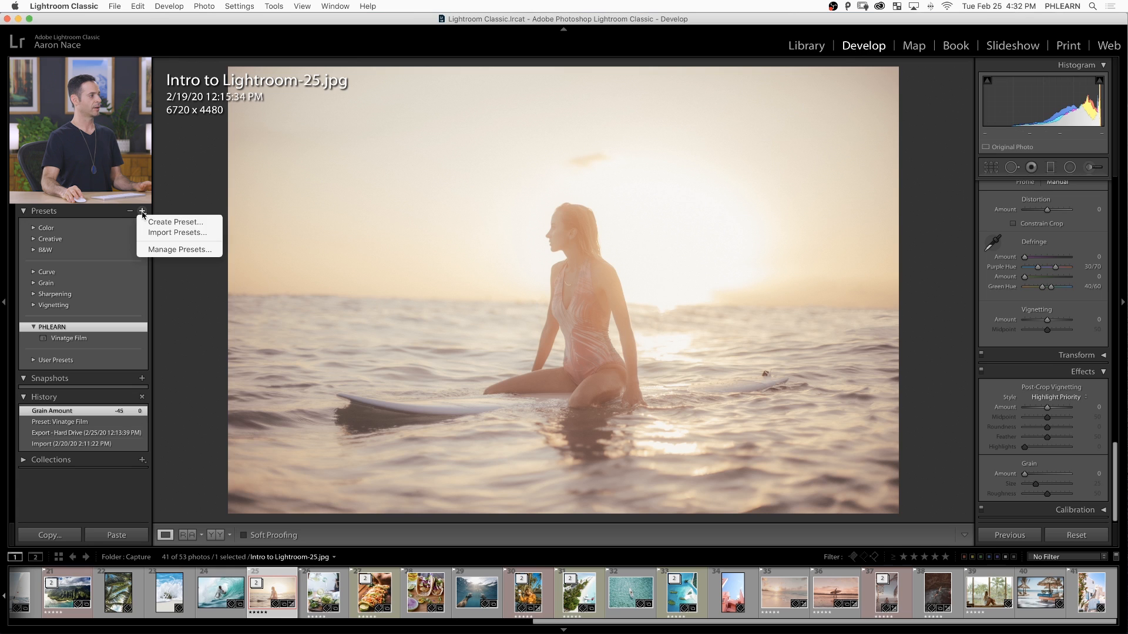
left_click(166, 234)
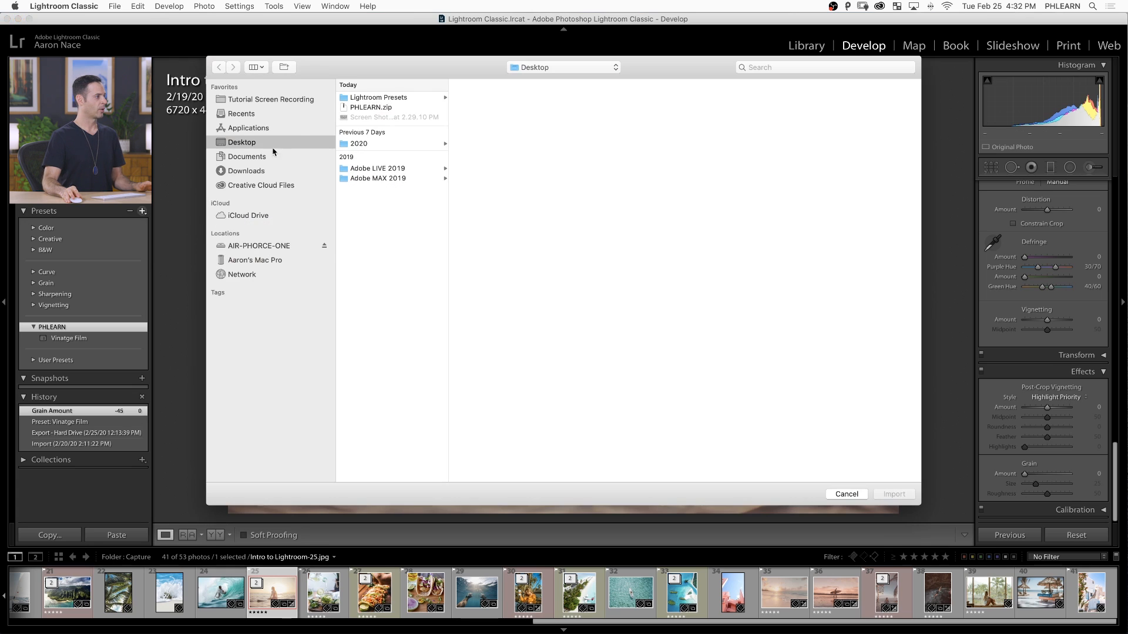
left_click(377, 98)
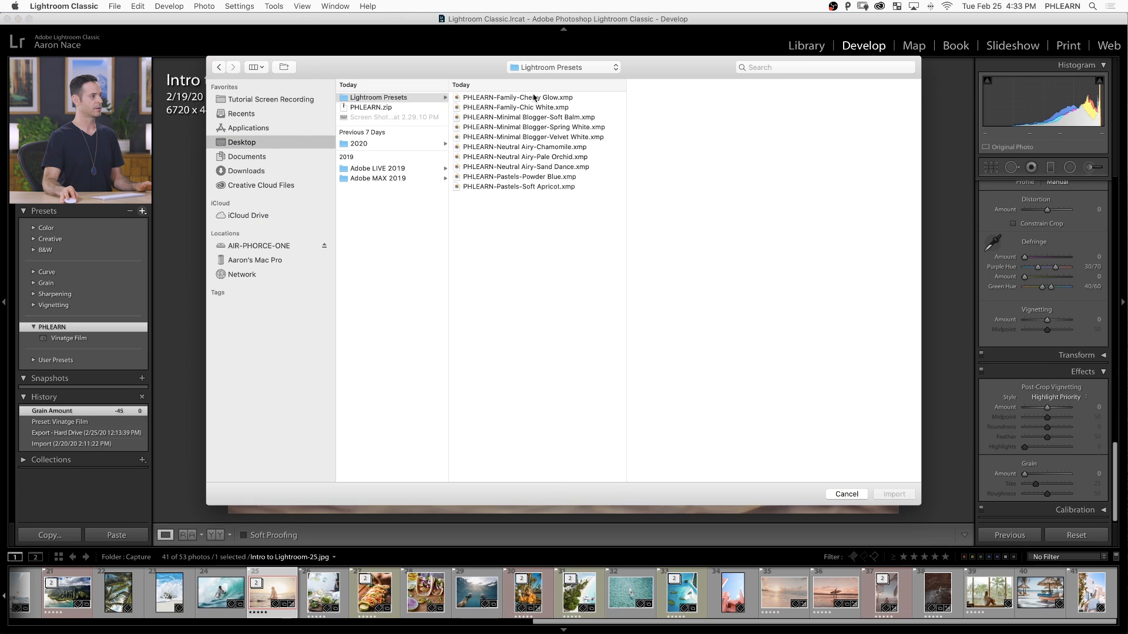
left_click(517, 98)
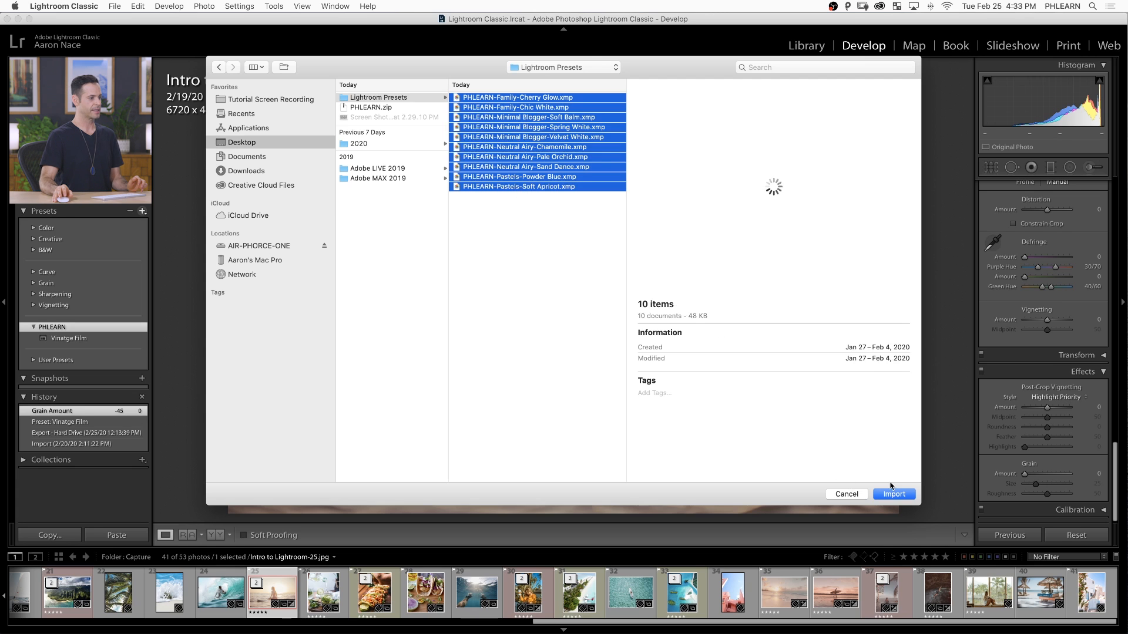
left_click(893, 494)
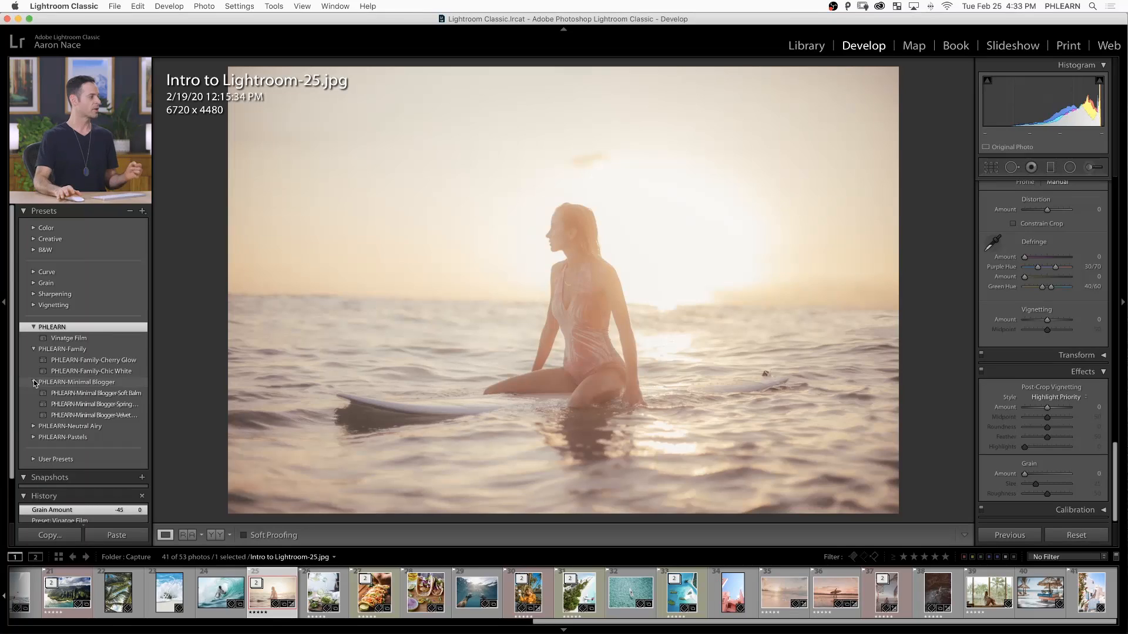
Step: Expand the Neutral Airy and Pastels groups and preview Soft Balm, a cooler look and Spring White on the surfer photo
left_click(33, 425)
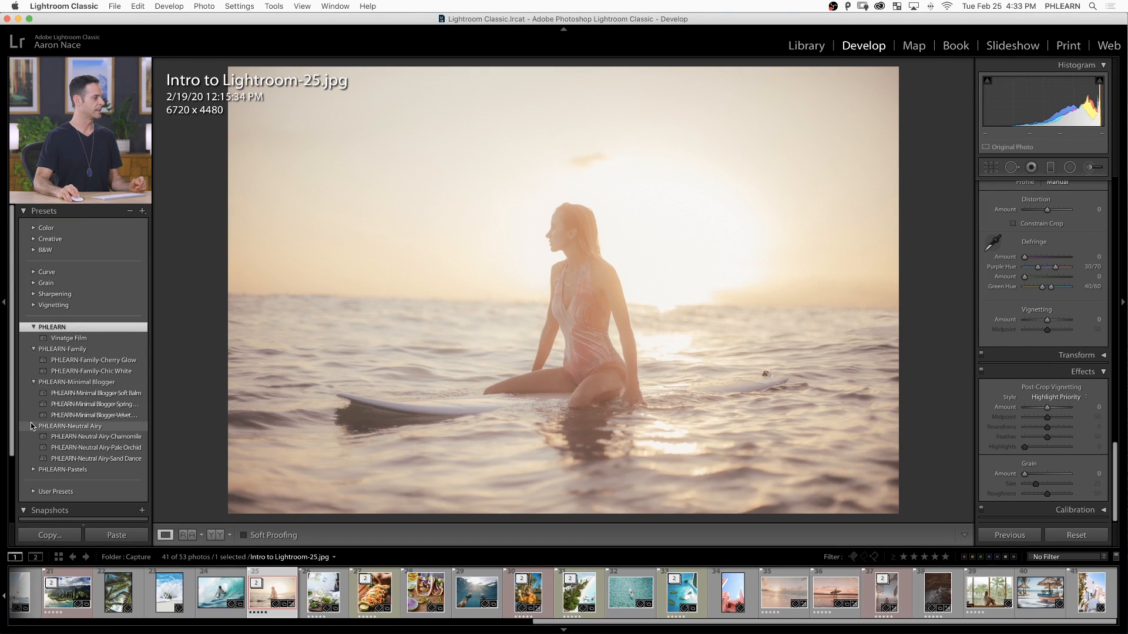
left_click(63, 470)
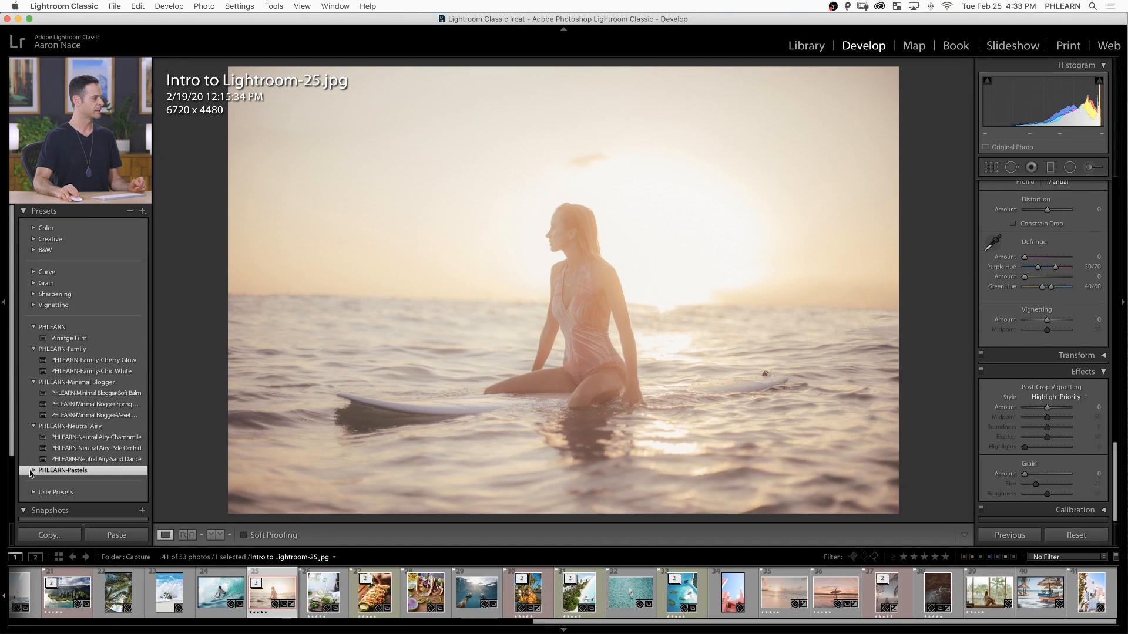
left_click(33, 469)
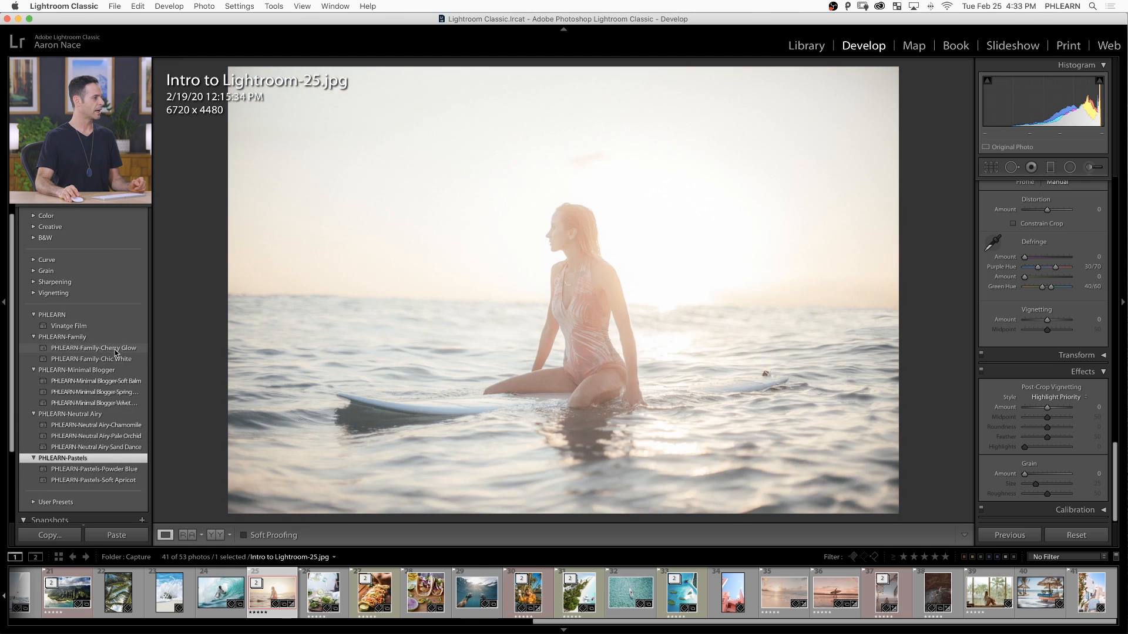
left_click(96, 381)
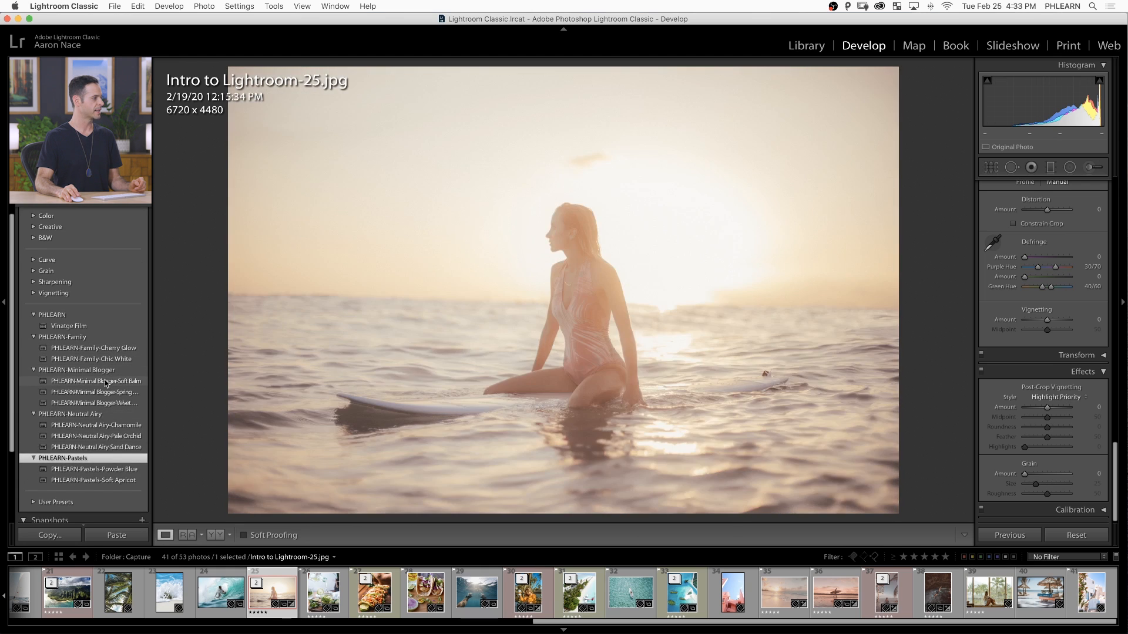
left_click(94, 393)
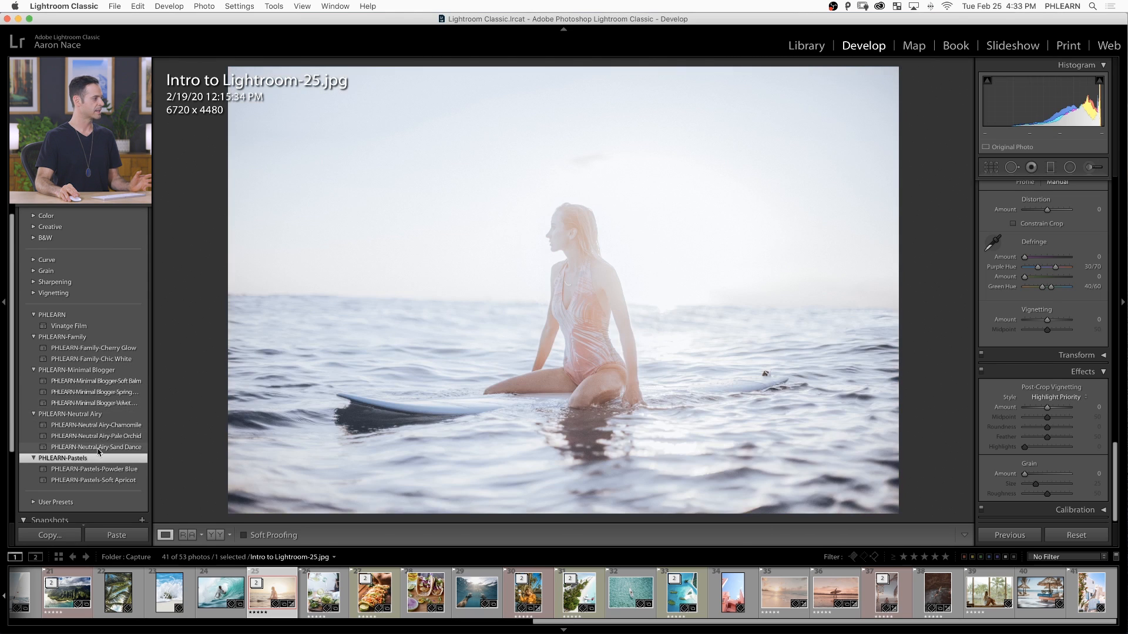
left_click(94, 481)
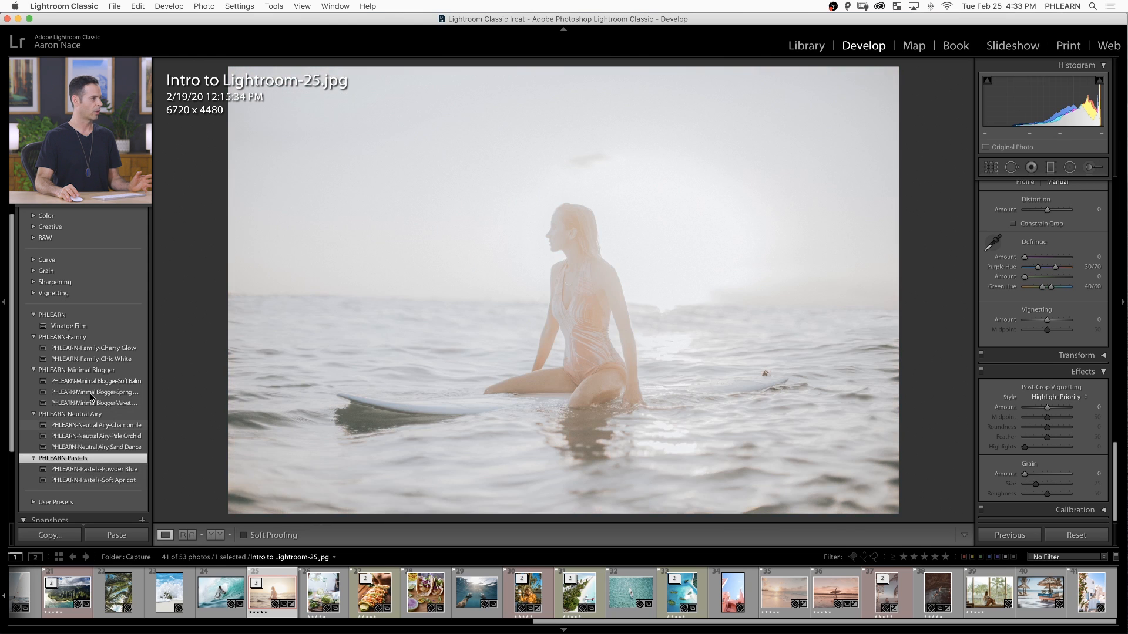
Step: Apply the Minimal Blogger Soft Balm preset to the surfer photo and return to the Library grid
left_click(96, 381)
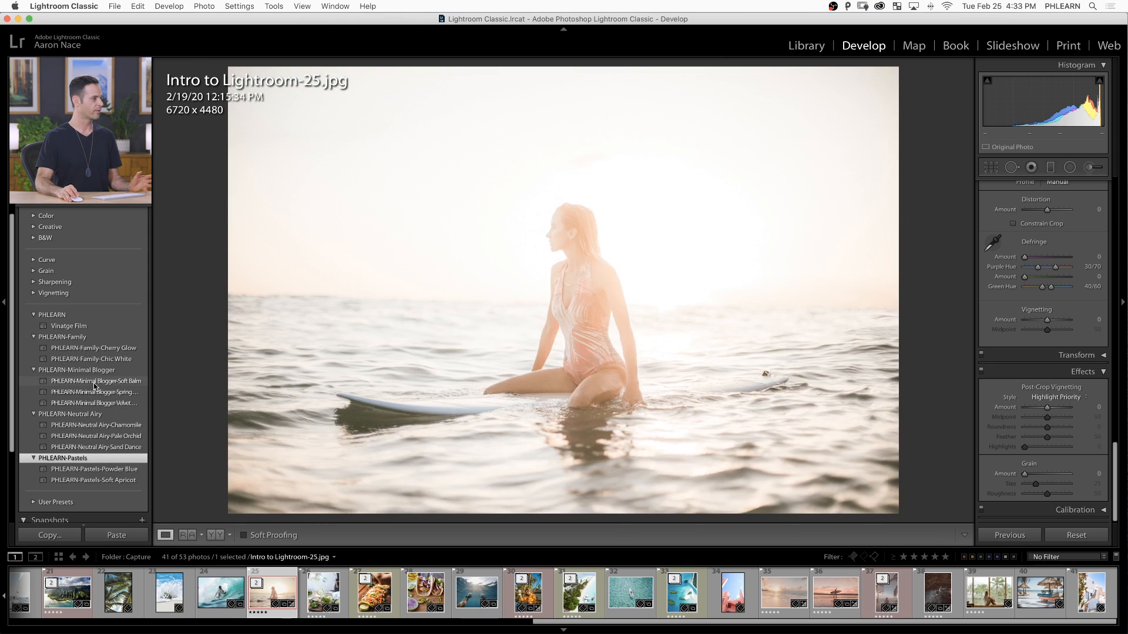
left_click(96, 381)
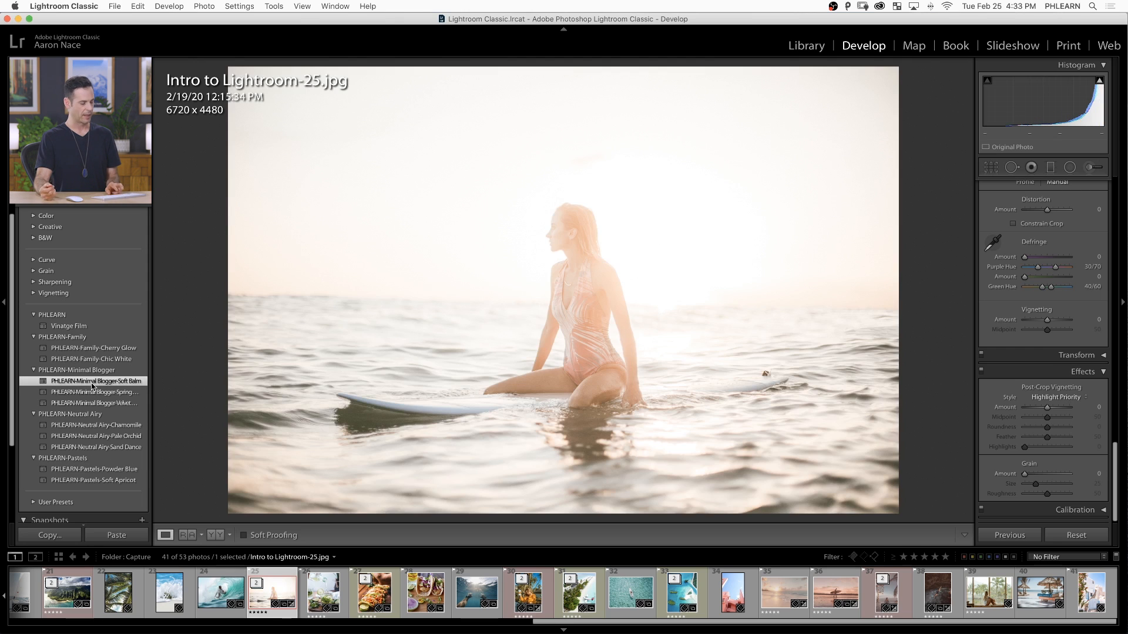
left_click(806, 46)
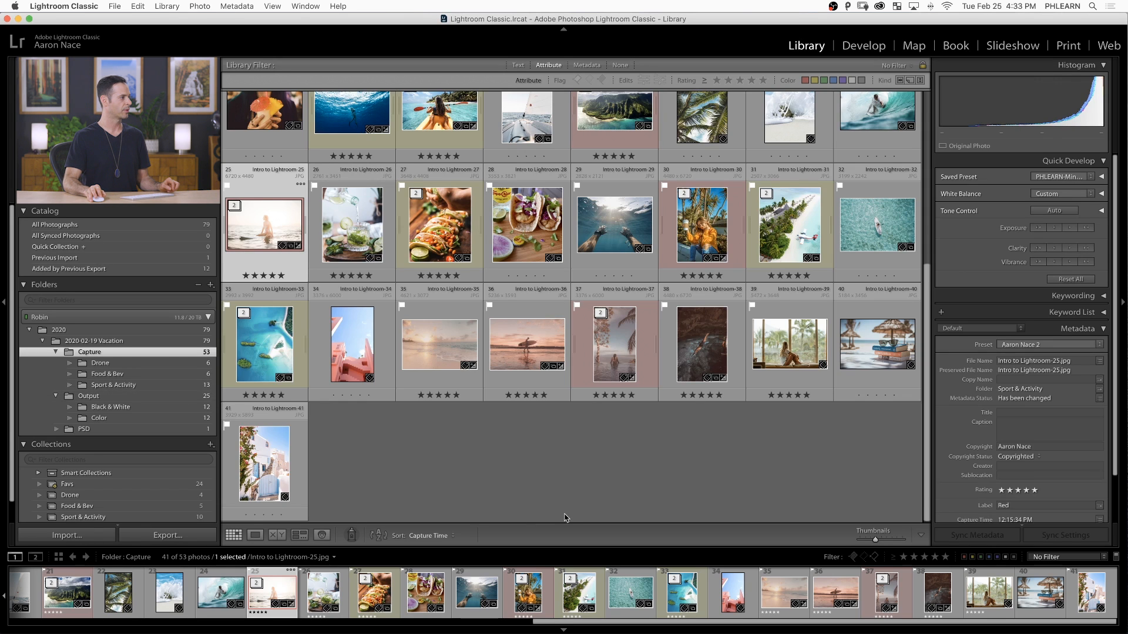
Step: Open the kayak photo in Develop and try Family Cherry Glow, Chic White, Minimal Blogger Spring White and Velvet White
left_click(255, 535)
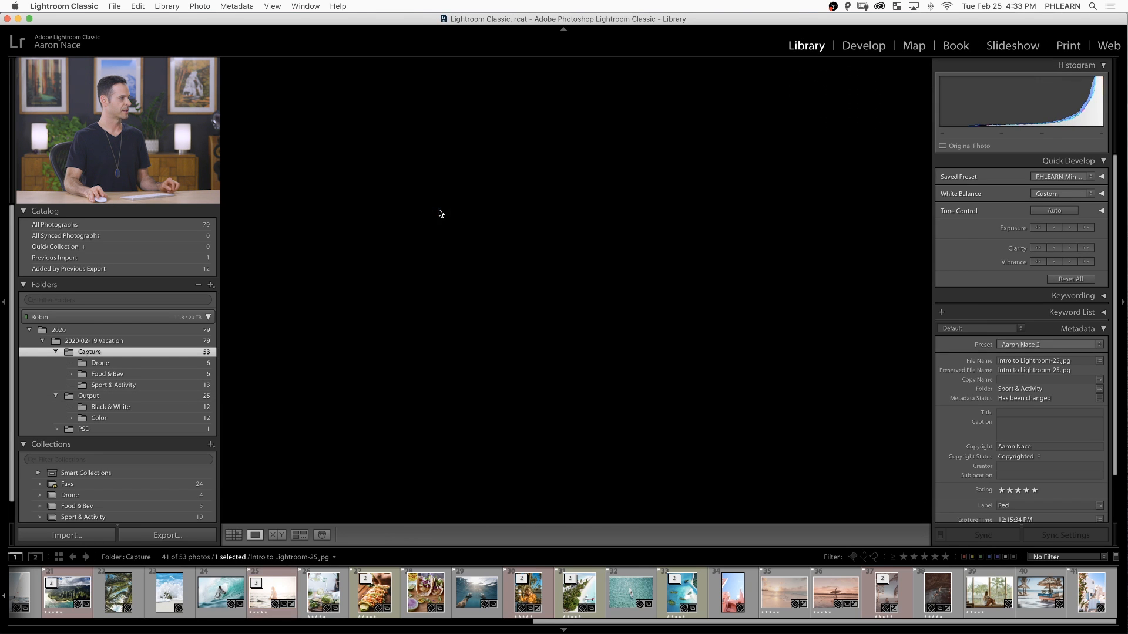
left_click(864, 45)
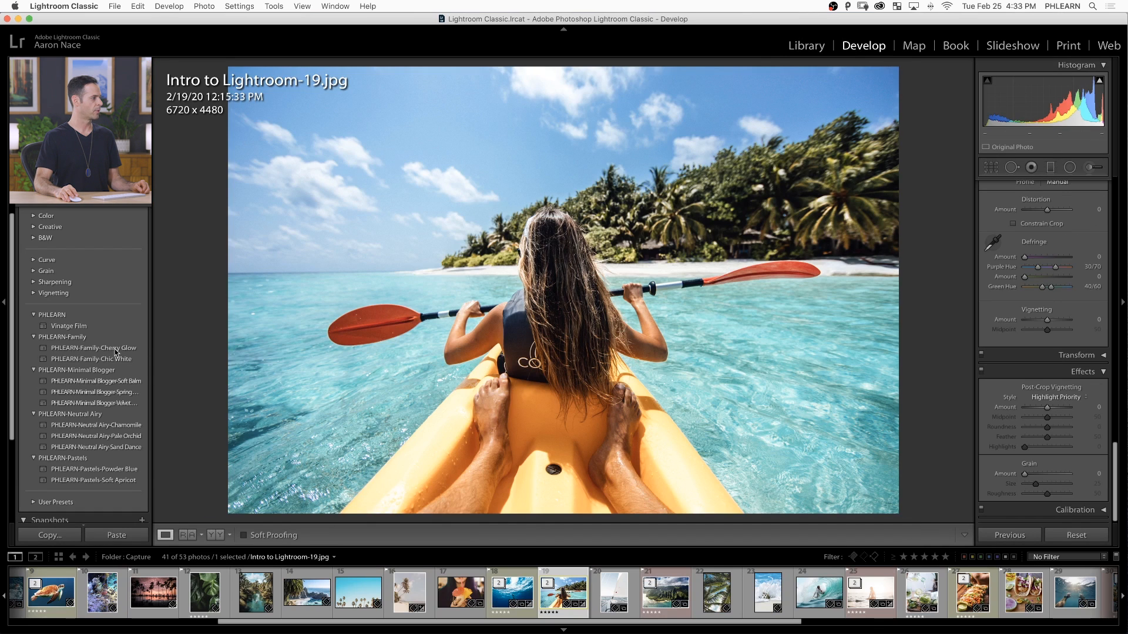
left_click(93, 348)
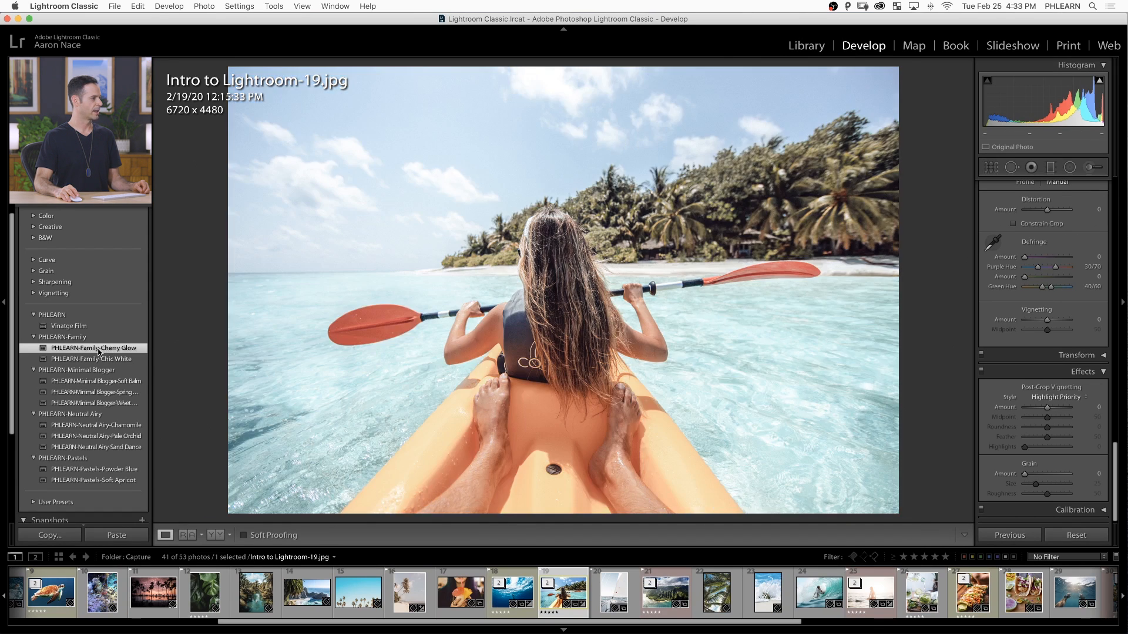
left_click(92, 360)
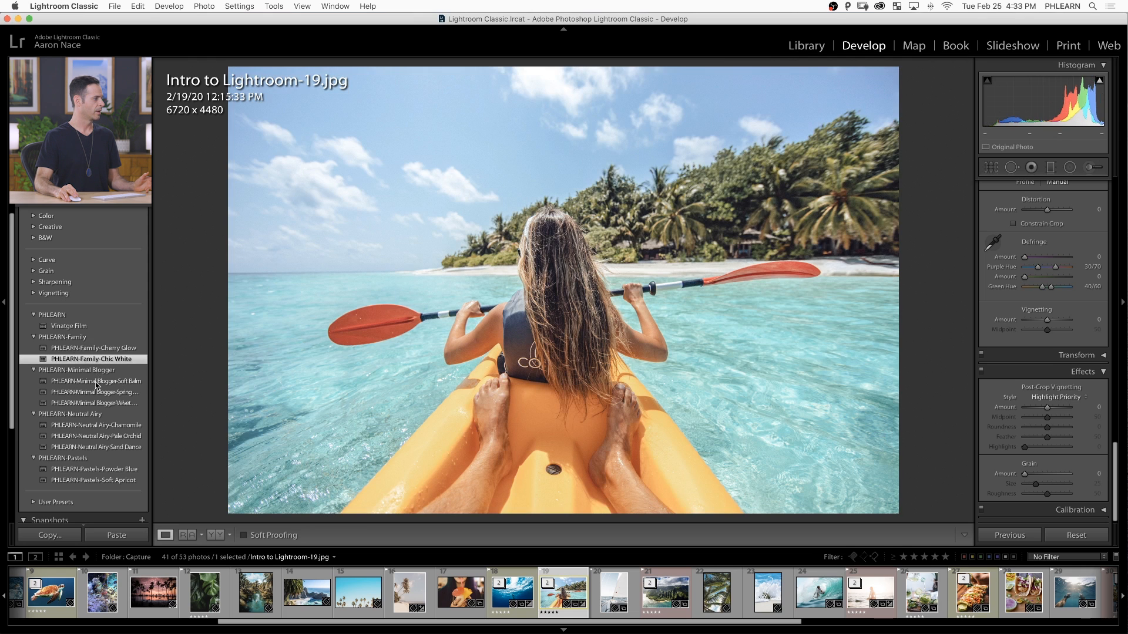
left_click(95, 393)
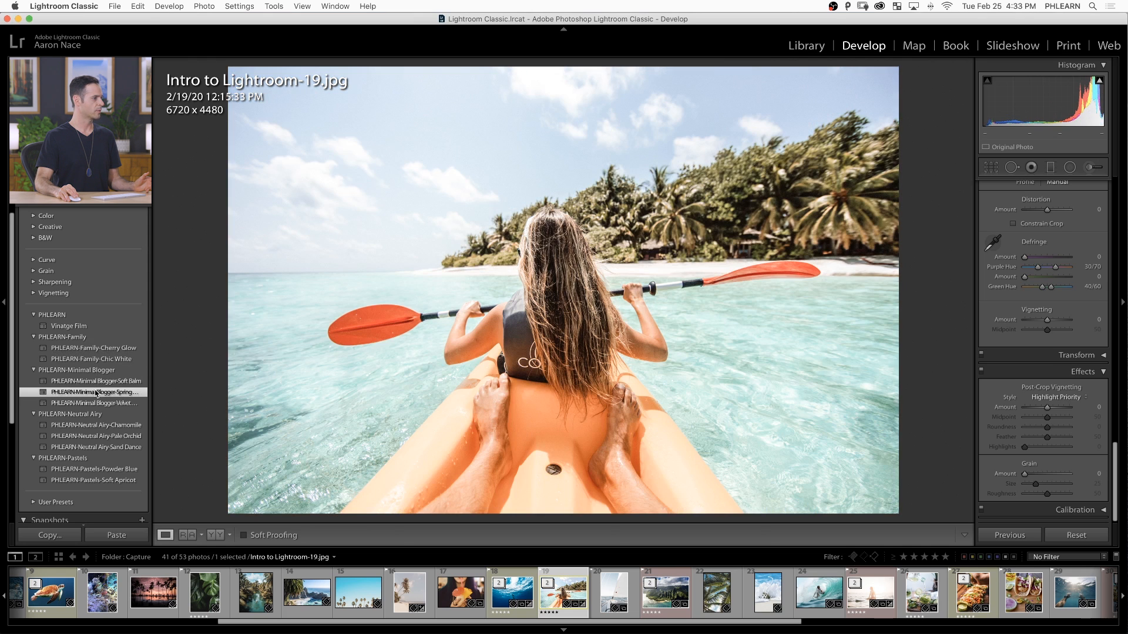
left_click(98, 402)
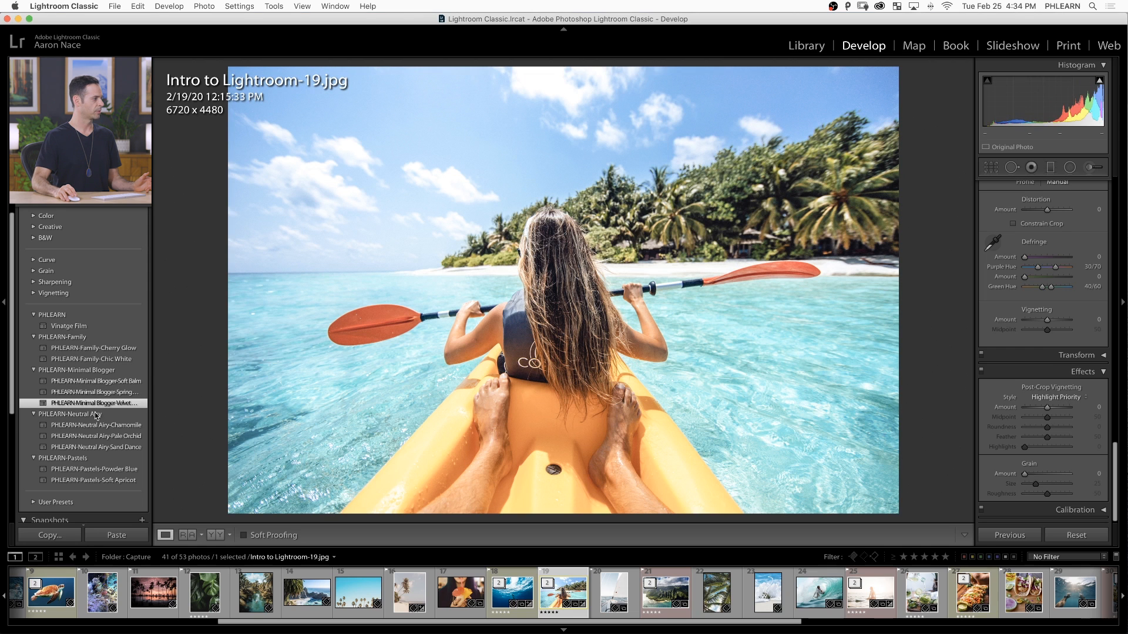
mouse_move(415, 373)
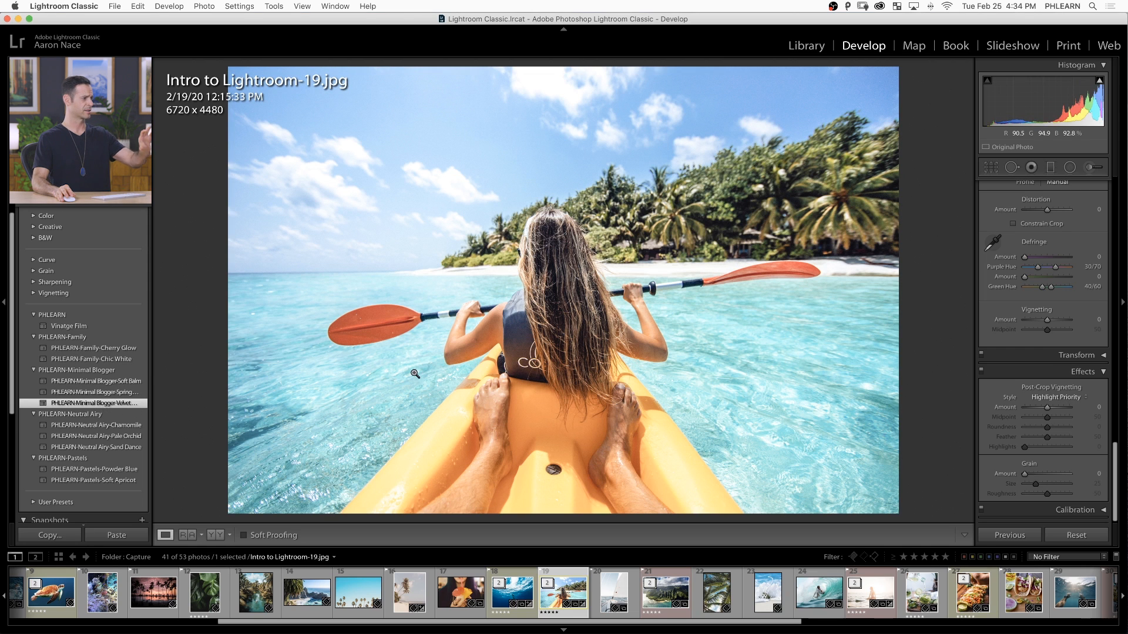
Step: Try Neutral Airy Chamomile, Pale Orchid, Pastels Powder Blue, Soft Apricot, then settle on Minimal Blogger looks
left_click(95, 425)
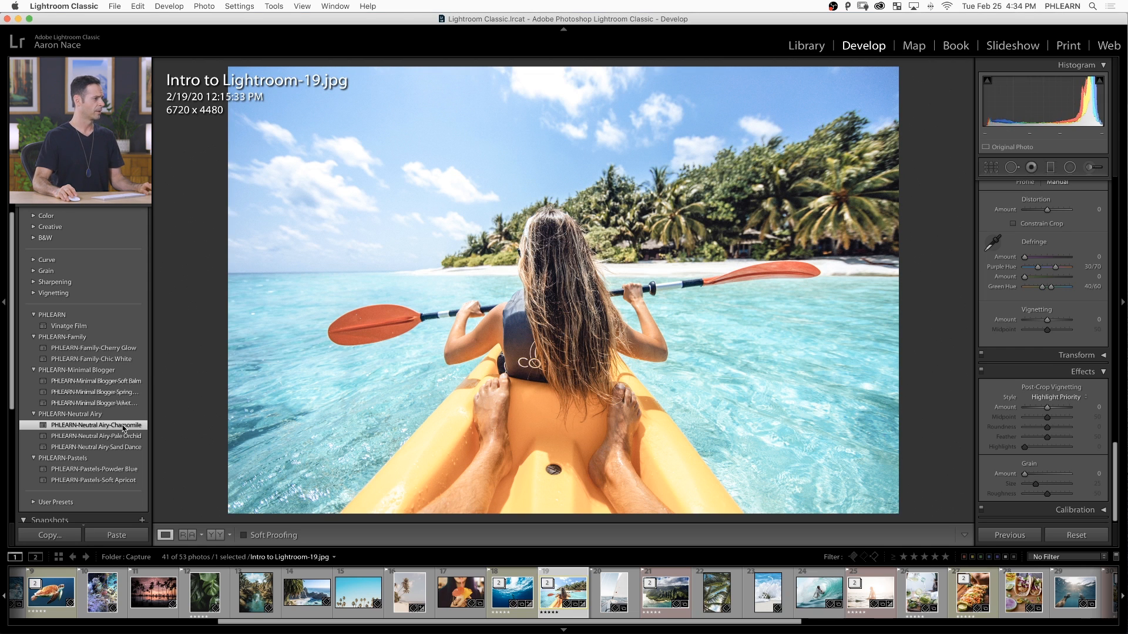
left_click(96, 437)
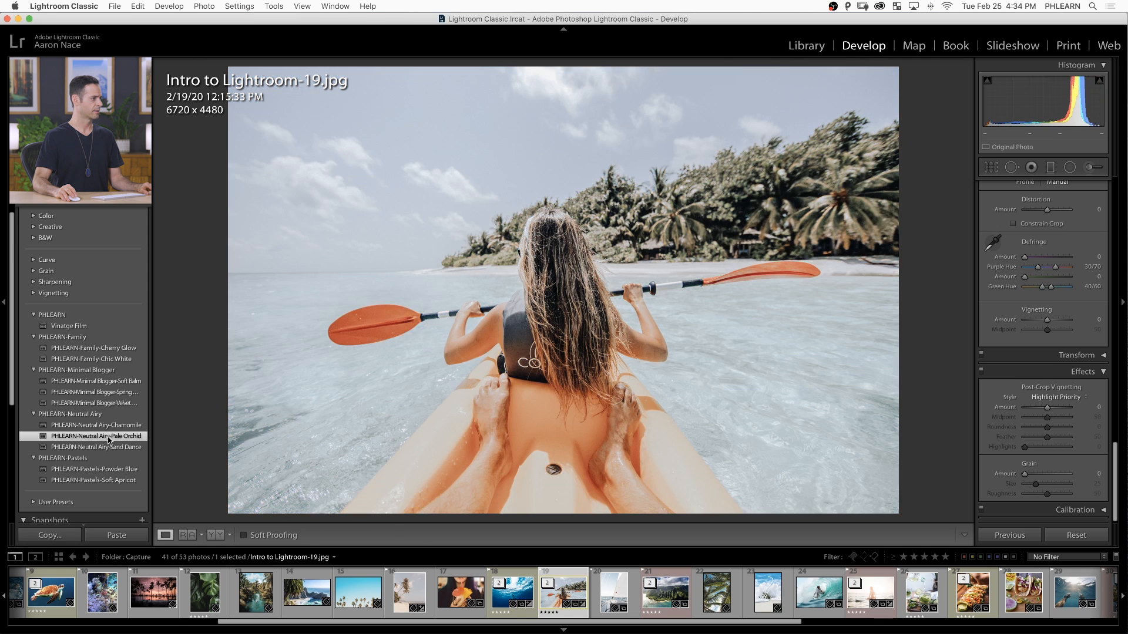
left_click(98, 469)
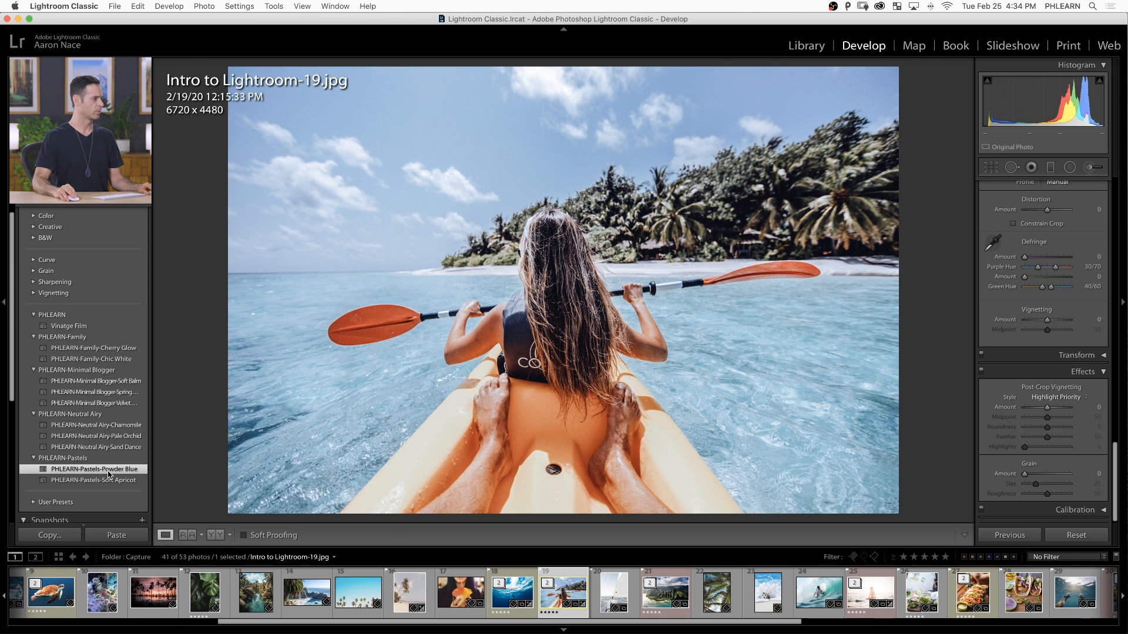
left_click(91, 479)
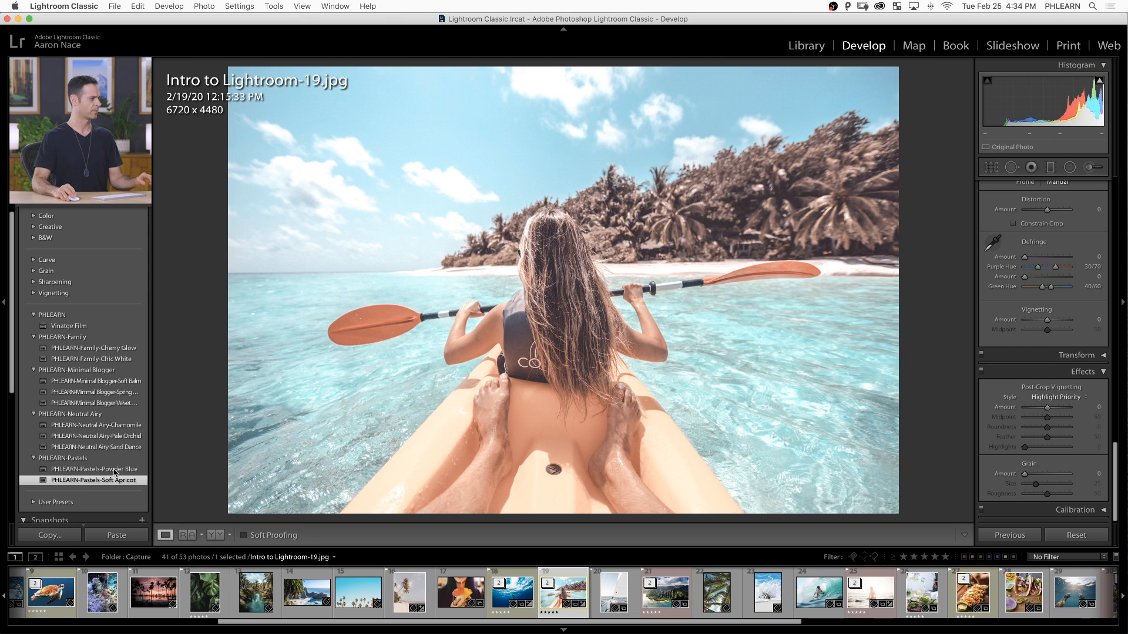
left_click(94, 469)
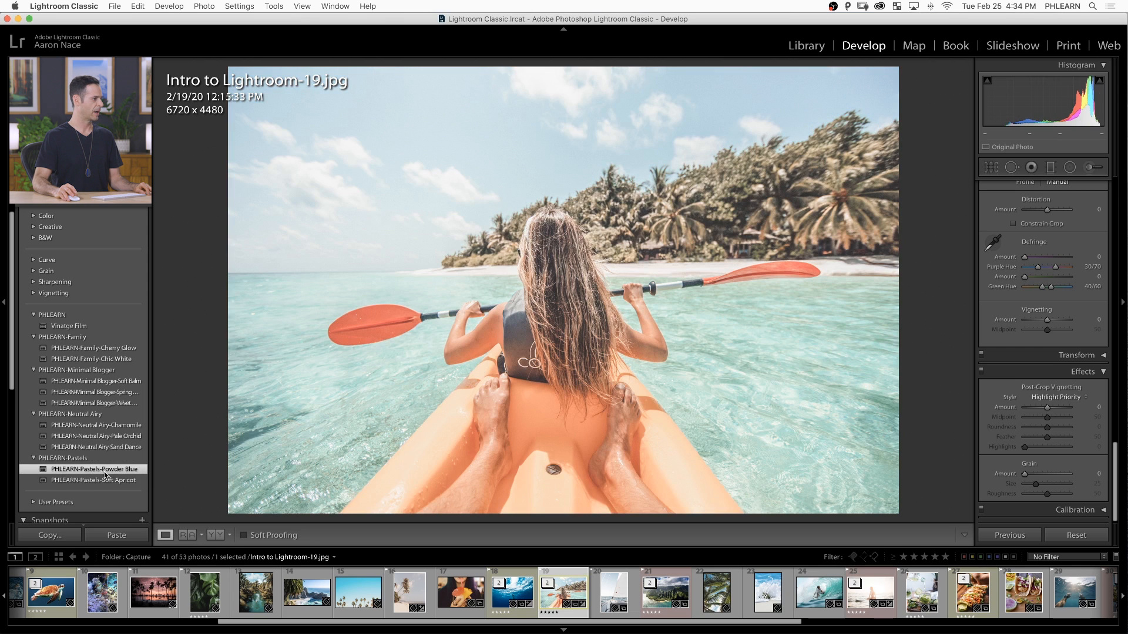
mouse_move(120, 385)
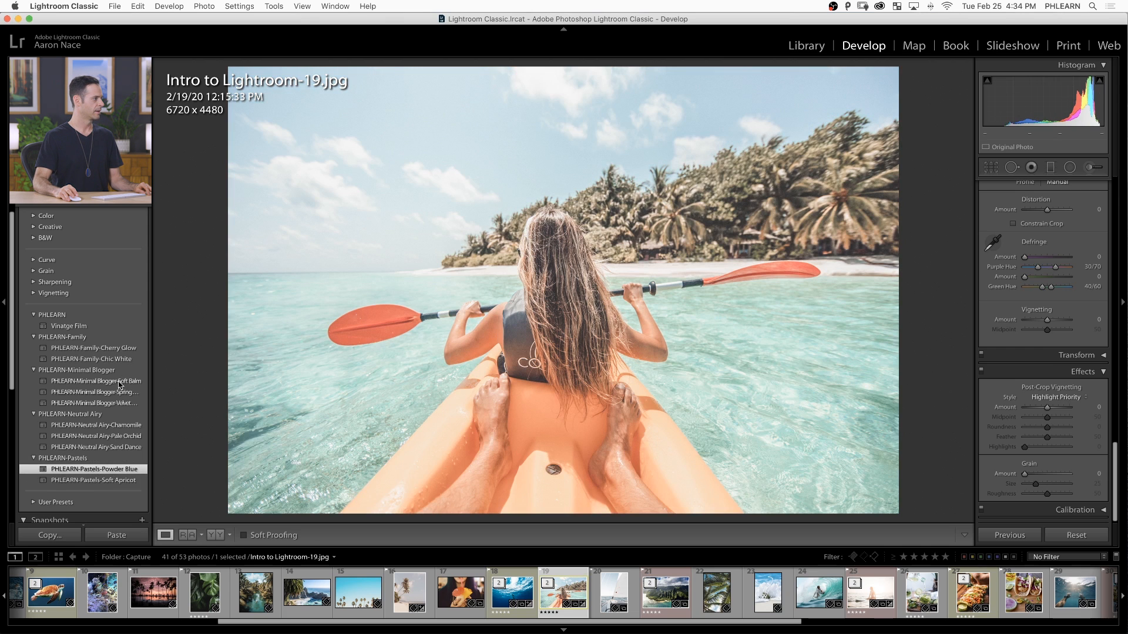
left_click(96, 380)
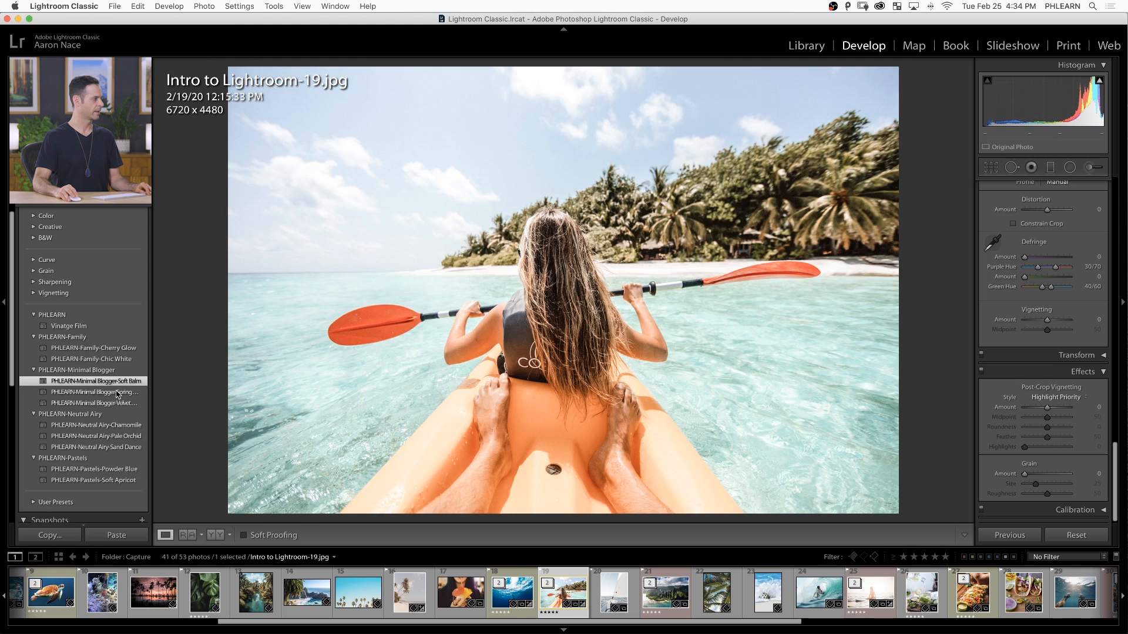
left_click(95, 403)
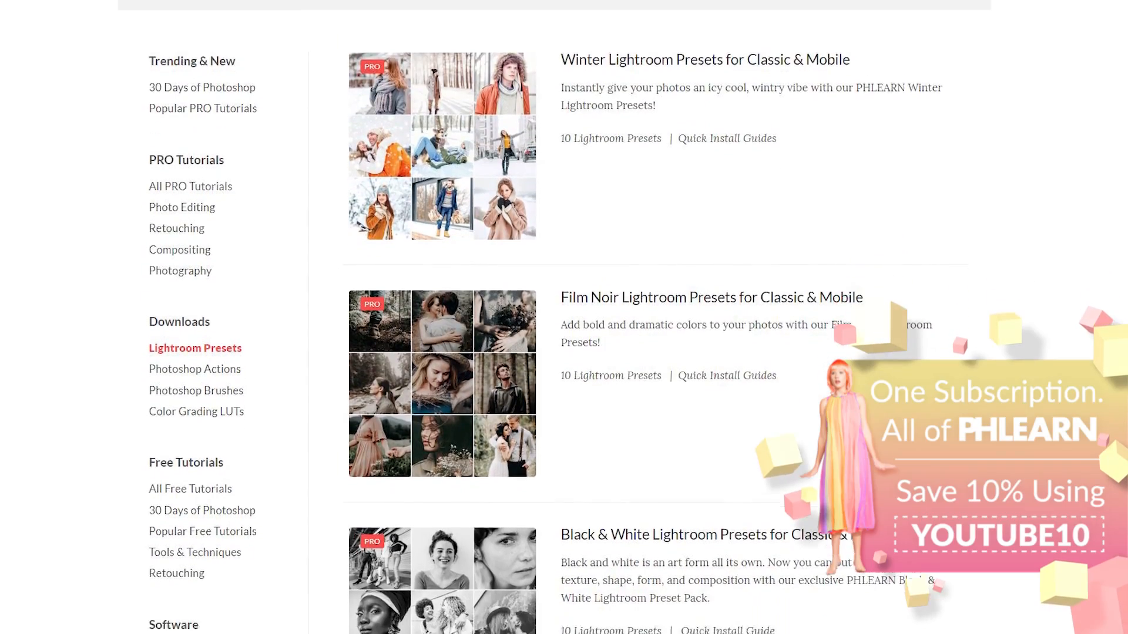
Step: Scroll down the PHLEARN Lightroom Presets page past Neutral Airy, Urban Style and Vibrant Blacks packs
scroll("down", 3)
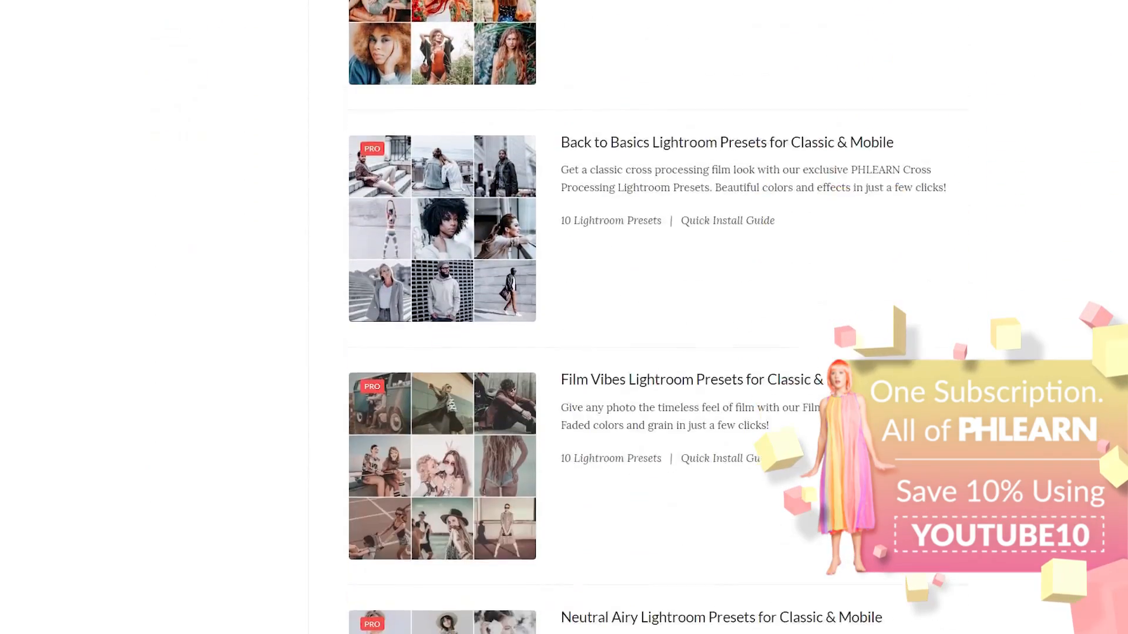
scroll("down", 3)
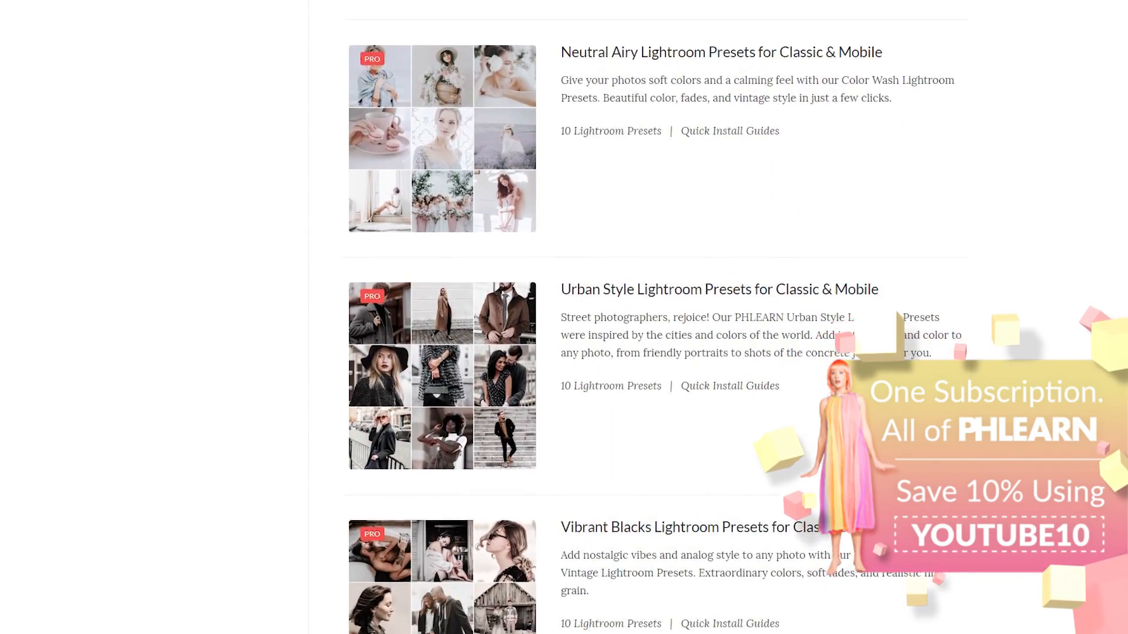